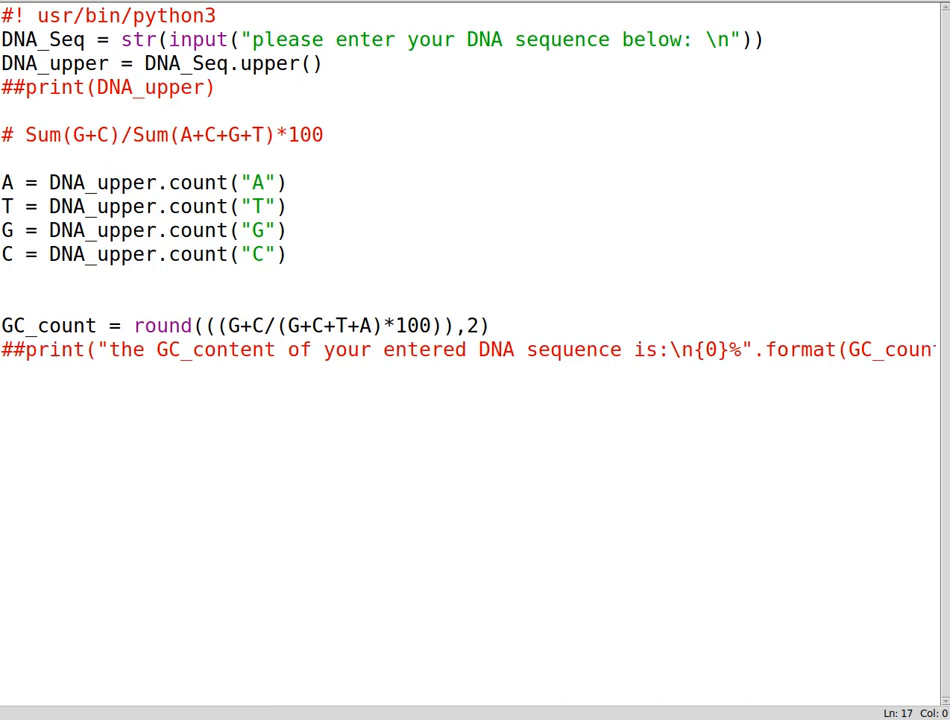
Add 'import matplotlib.pyplot as plt' below the commented print line.
text(im)
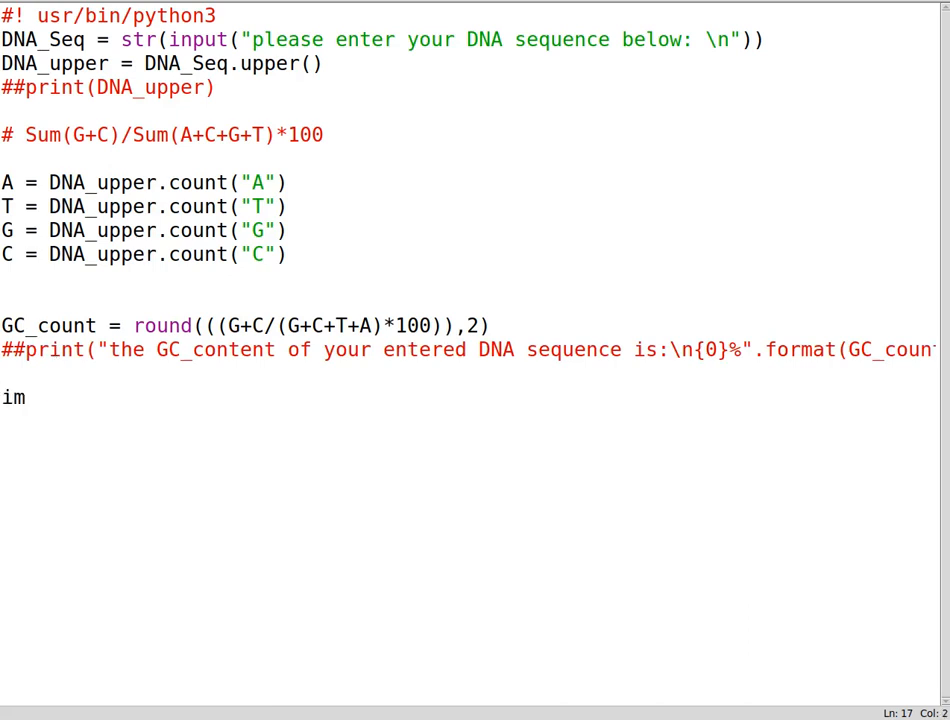
text(port)
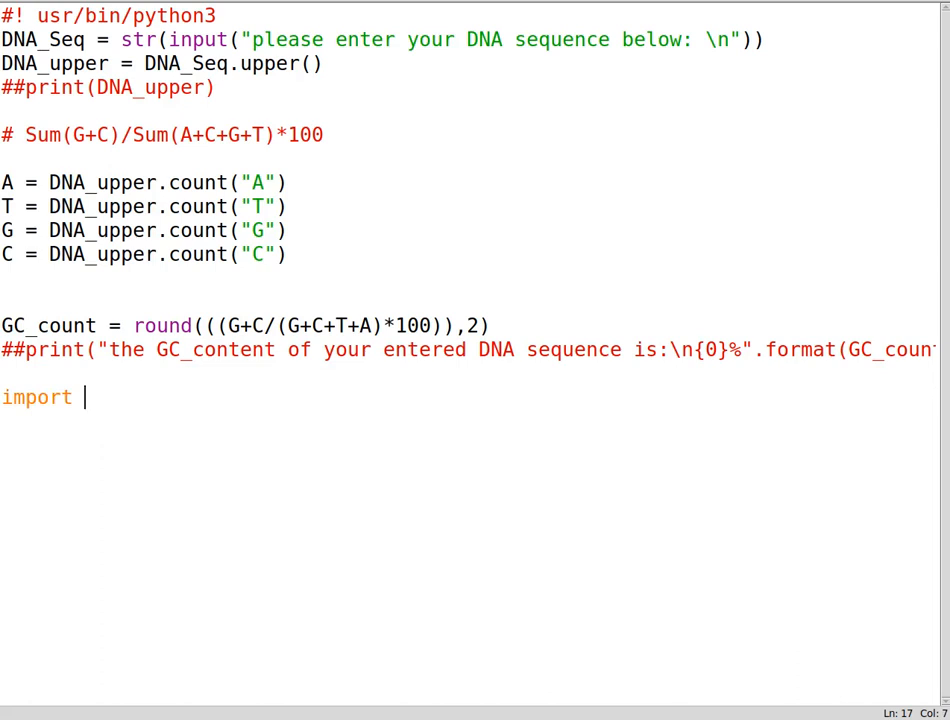
text(matp)
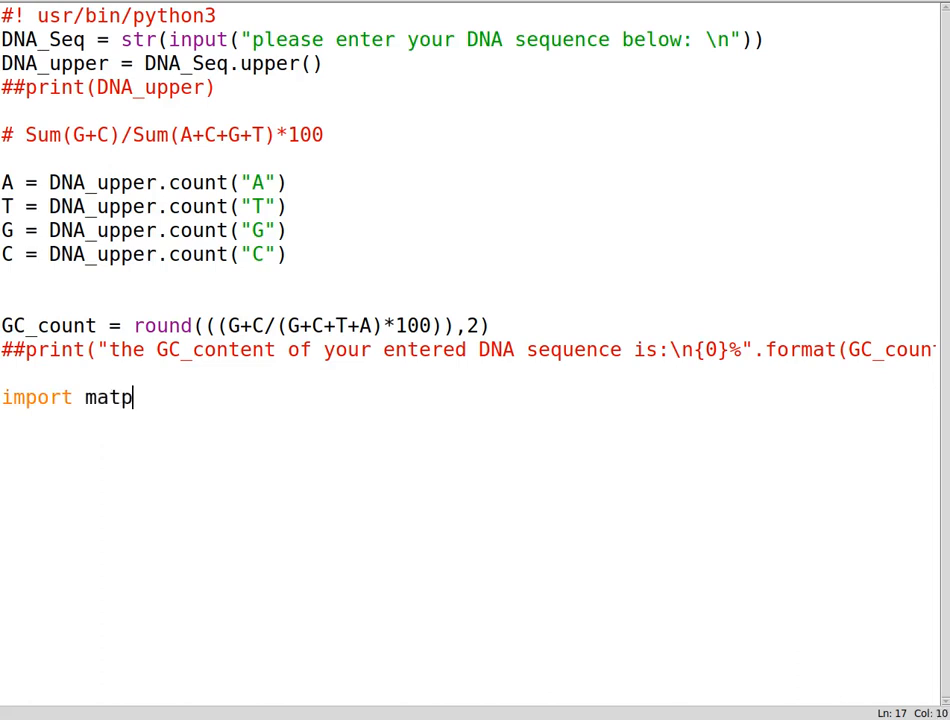
text(lotlib.p)
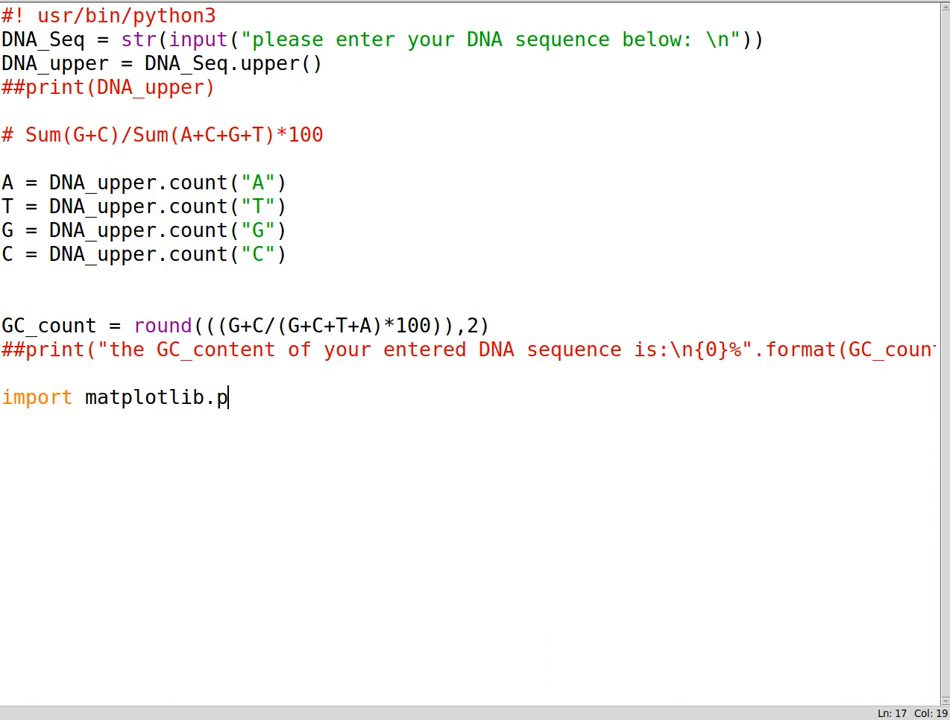
text(yplot as plt)
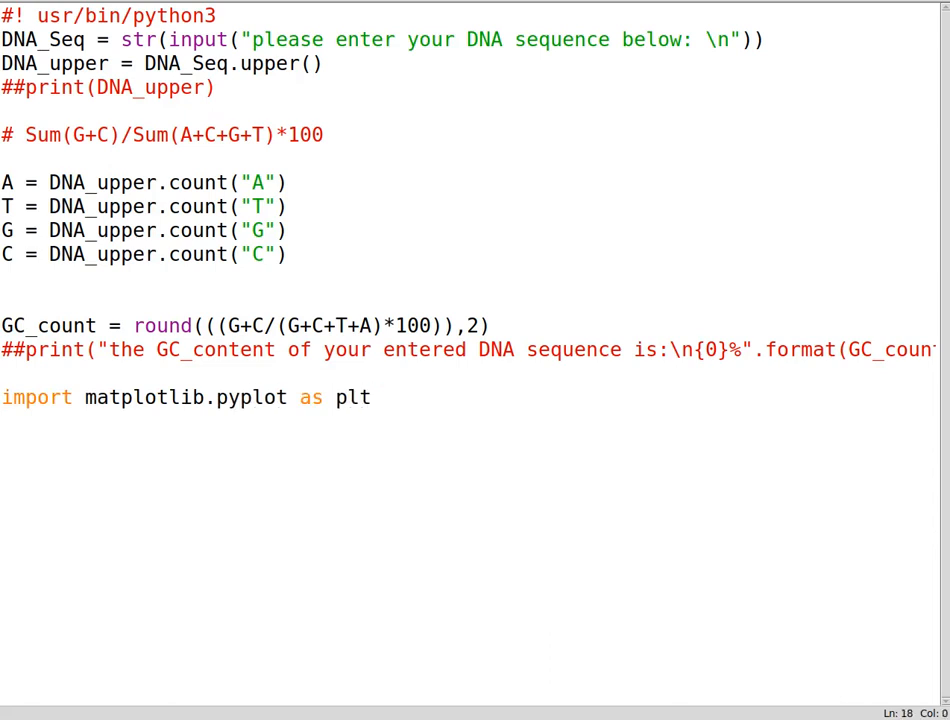
click(73, 397)
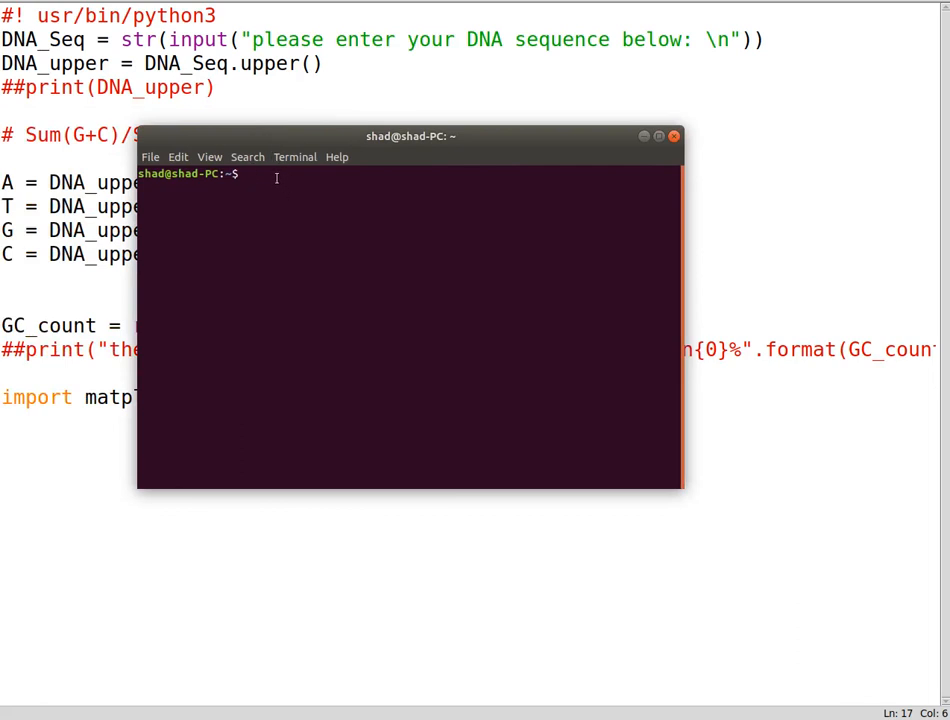
Run 'pip3 install matplotlib' and let it collect and install the dependencies.
text(import ma)
text(pip install matplot)
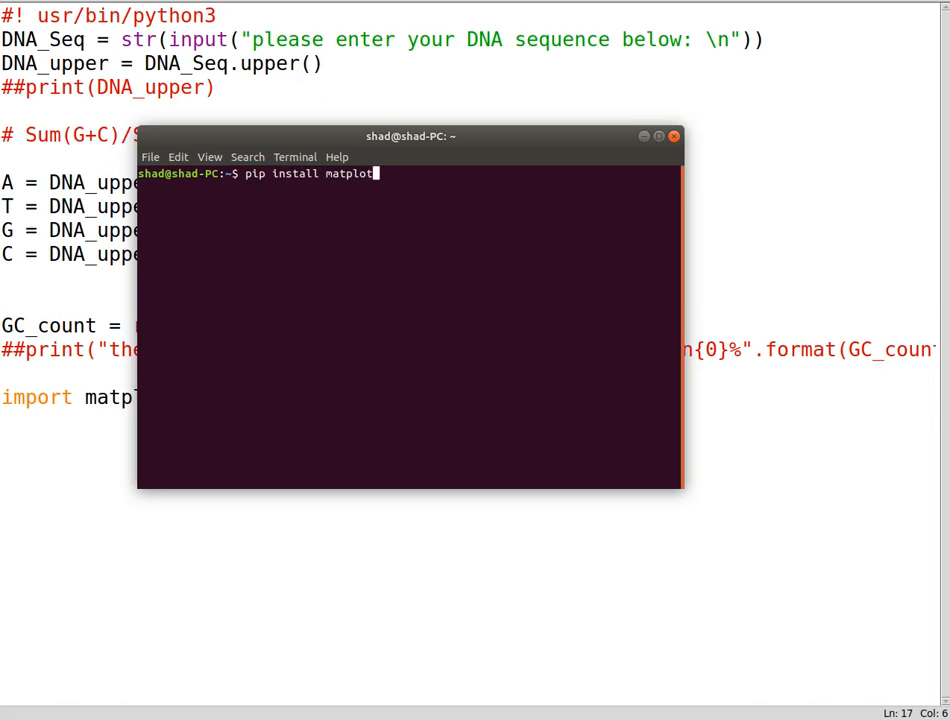
text(lib)
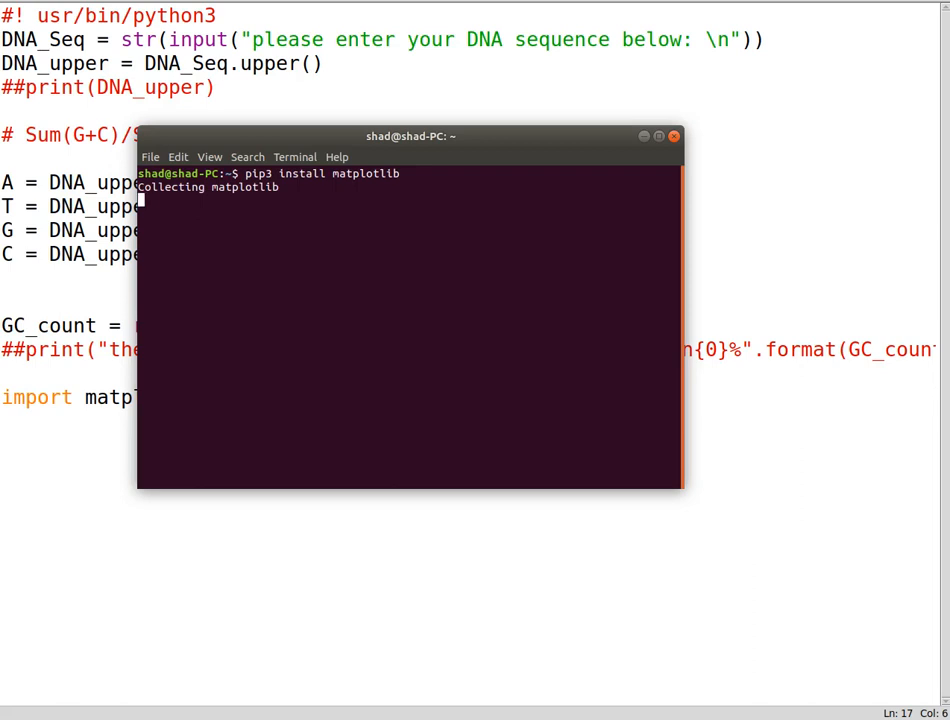
mouse_move(263, 172)
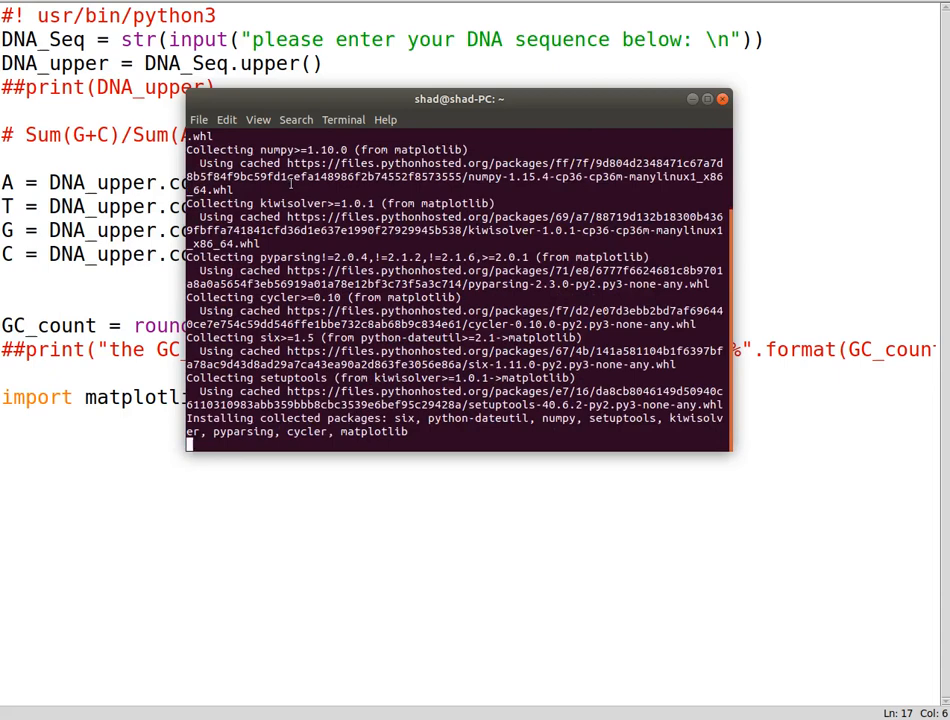
scroll(down, 3)
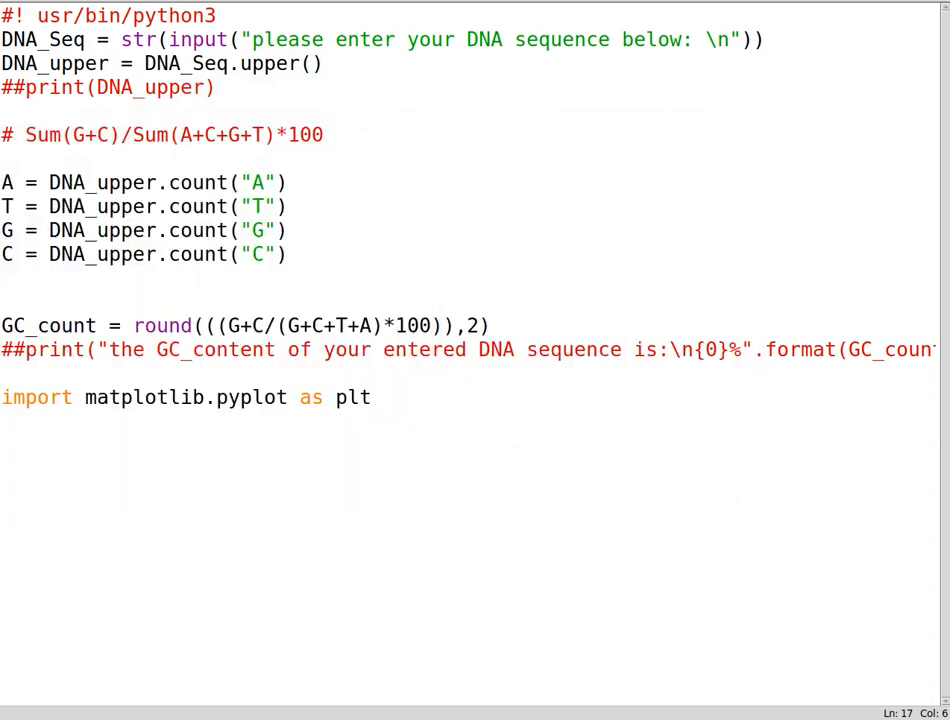
mouse_move(799, 445)
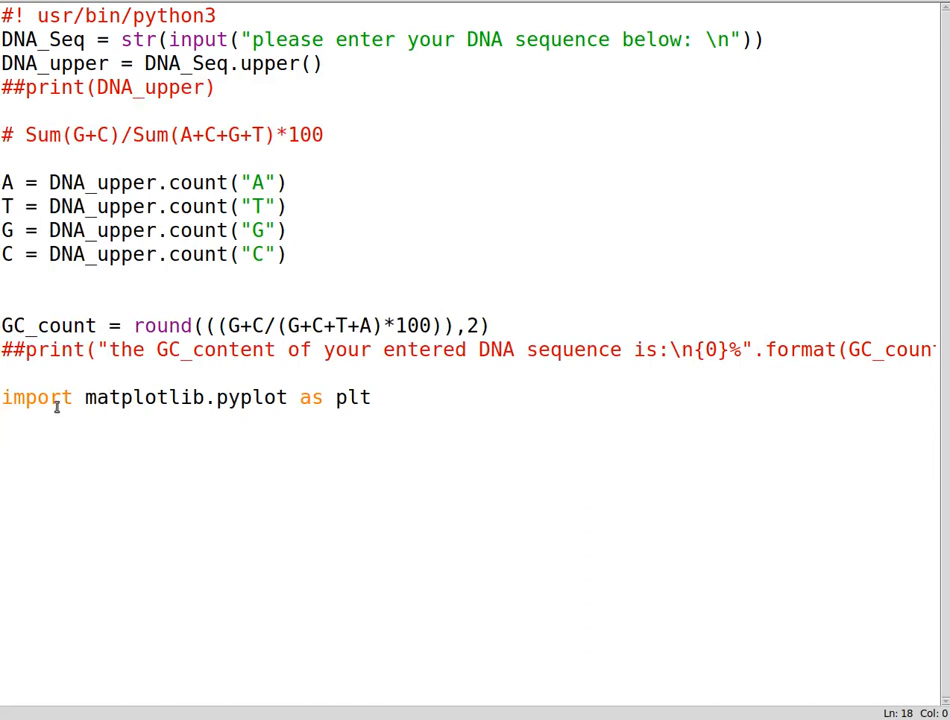
double_click(143, 397)
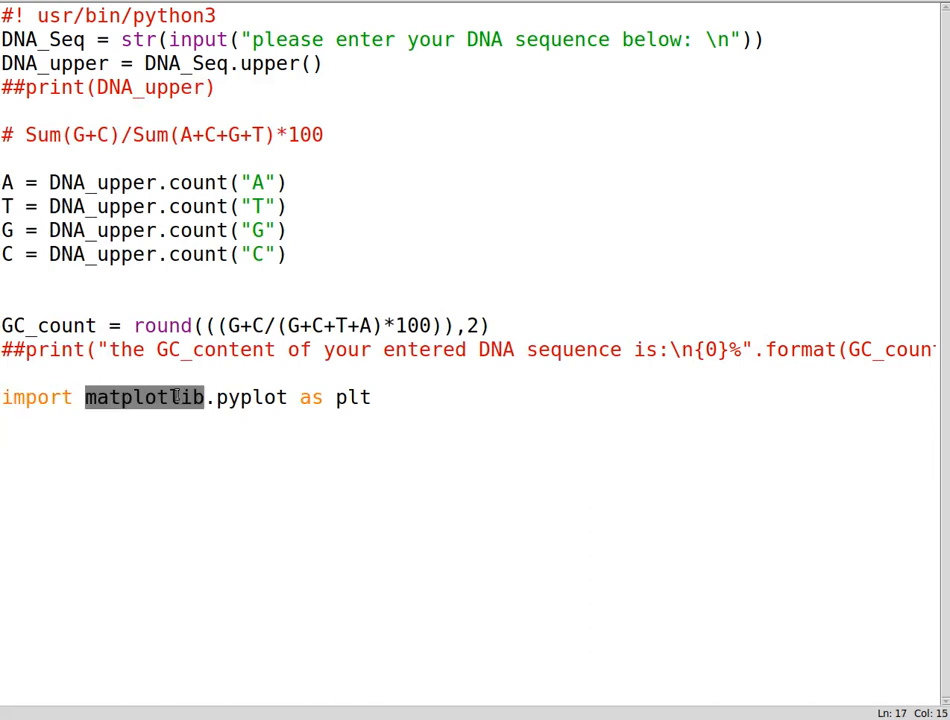
double_click(251, 397)
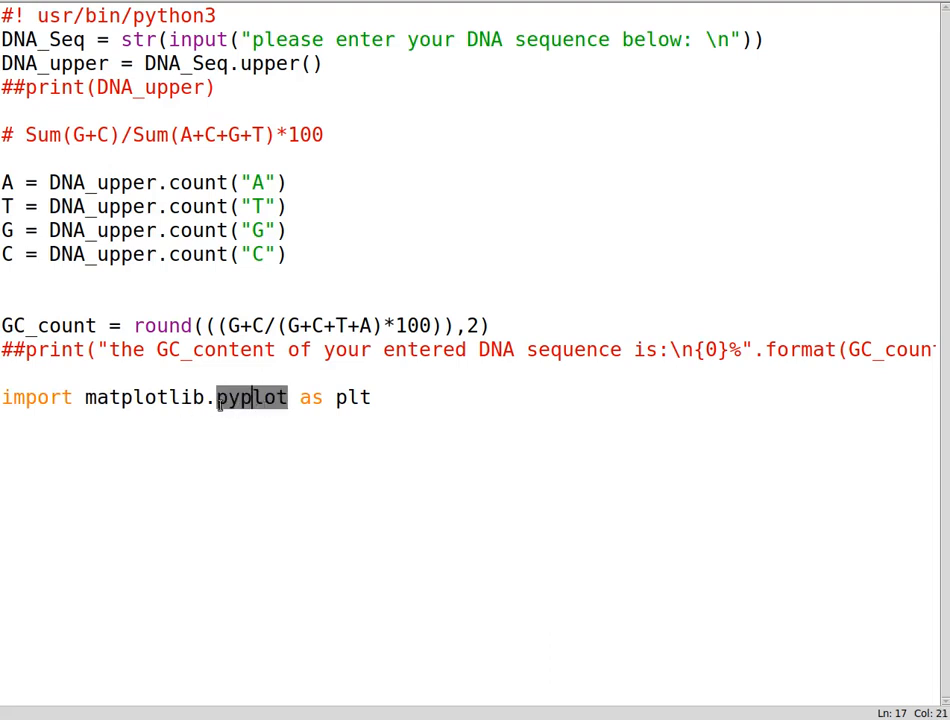
click(365, 397)
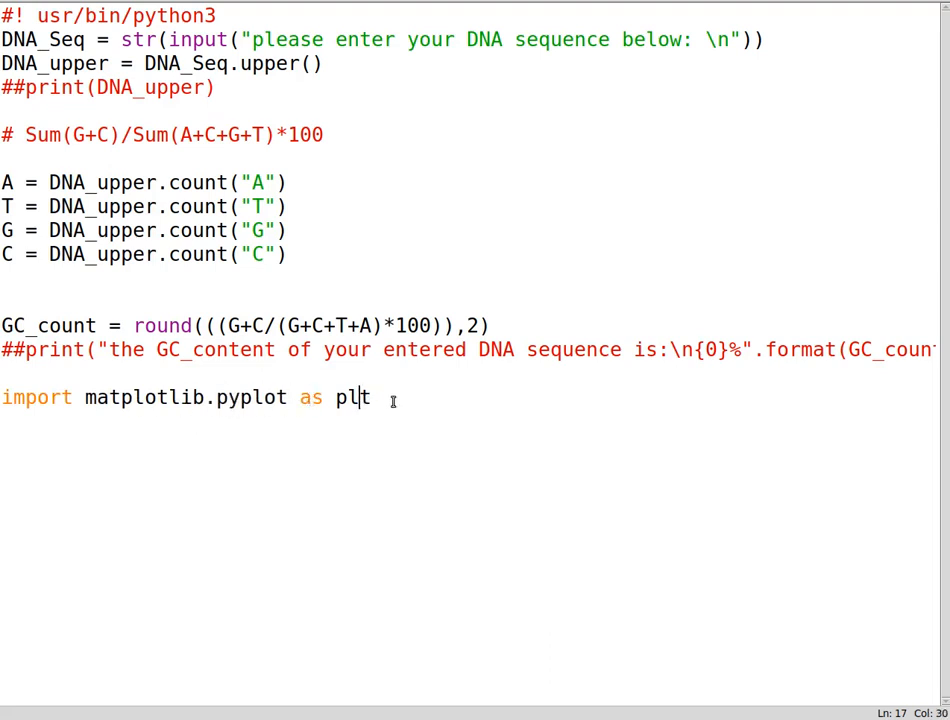
text(t)
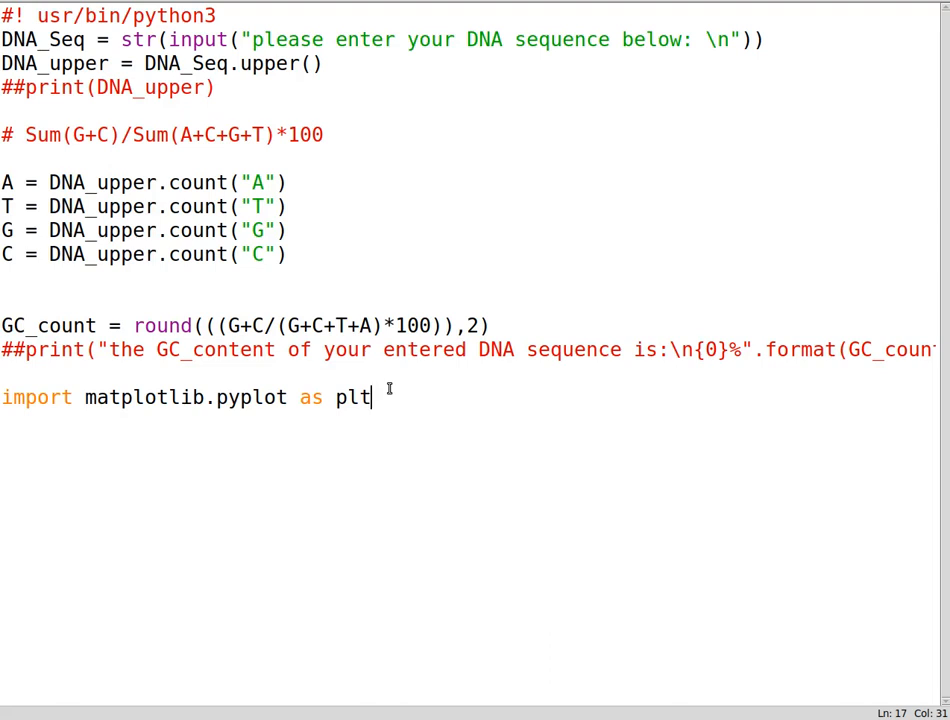
mouse_move(381, 478)
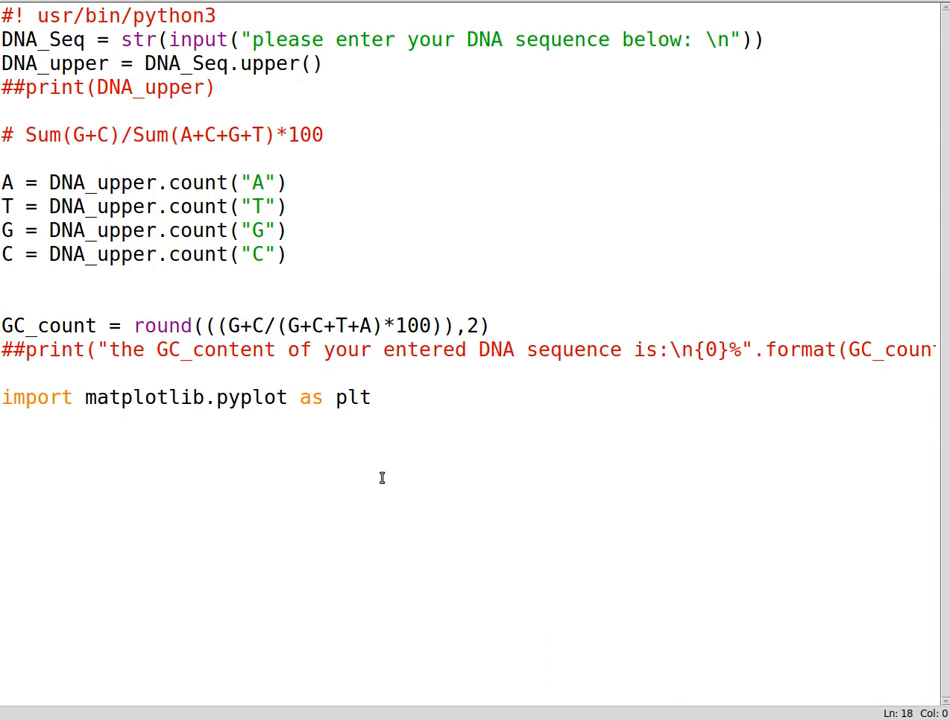
Add an AT_count line reusing GC_count's round formula with A+T instead of G+C.
click(490, 325)
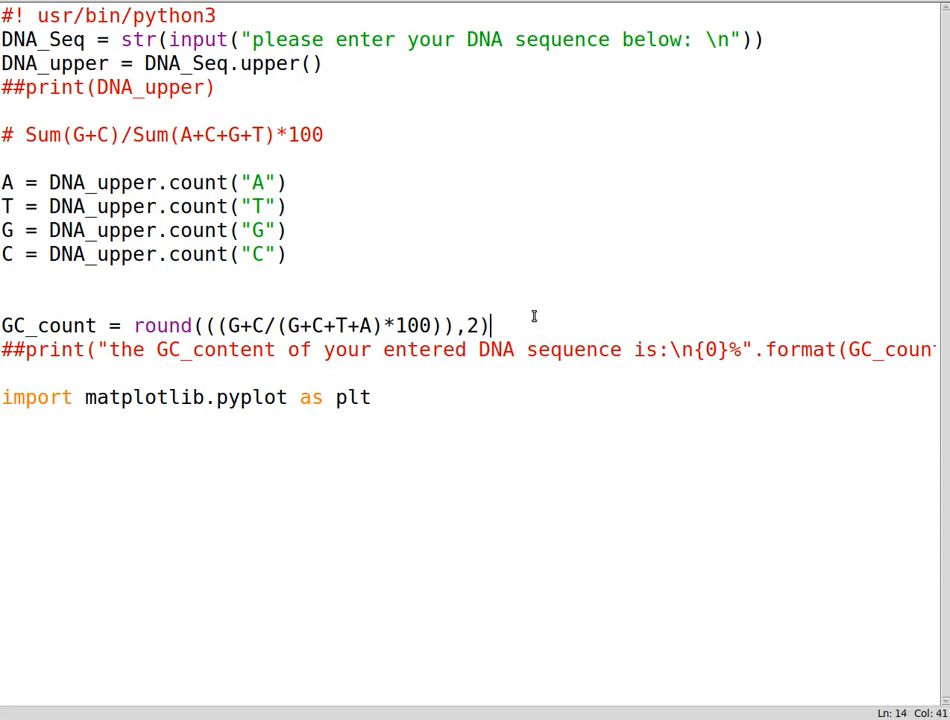
text(AT_)
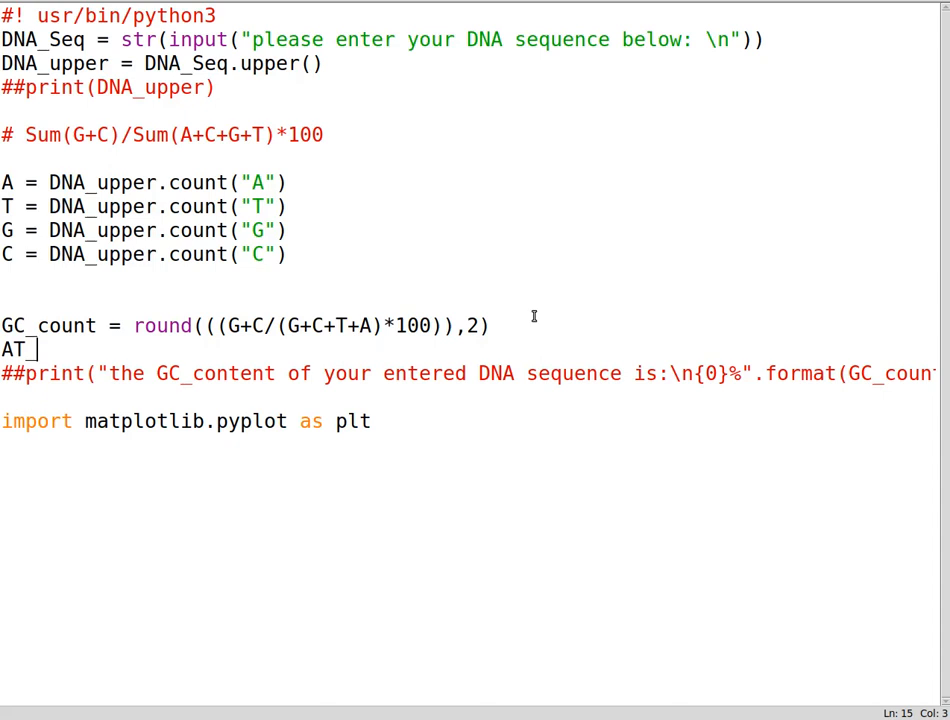
text(count =)
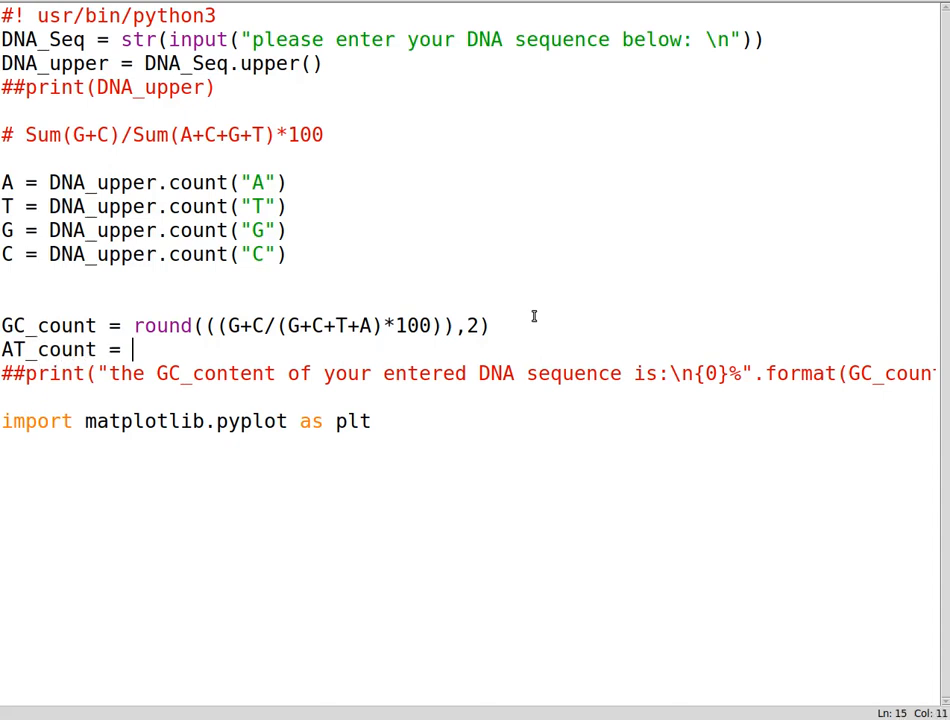
drag(133, 325, 490, 325)
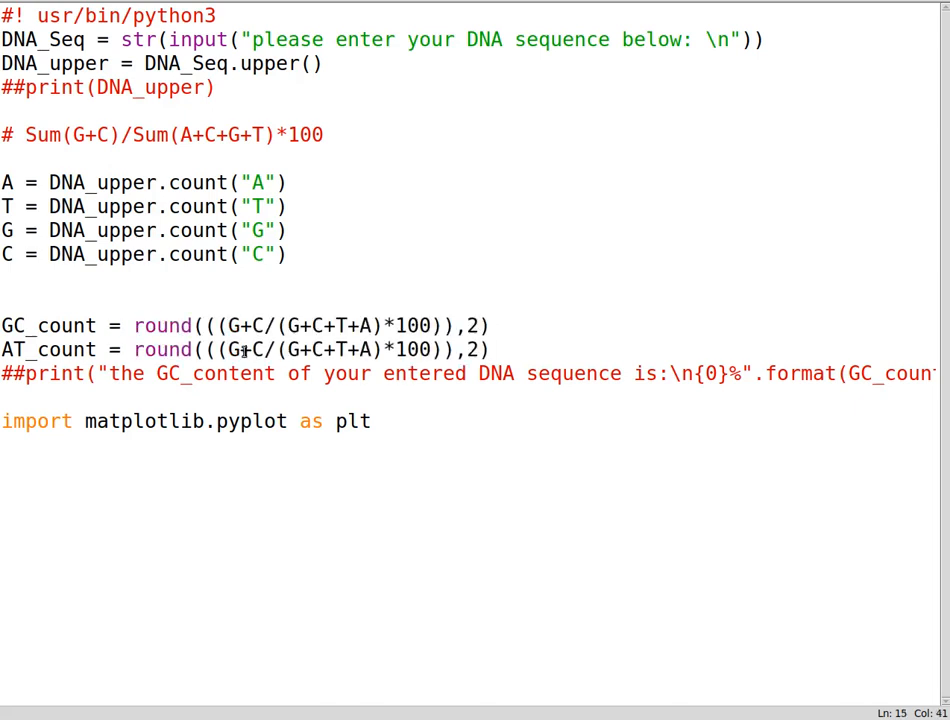
click(240, 349)
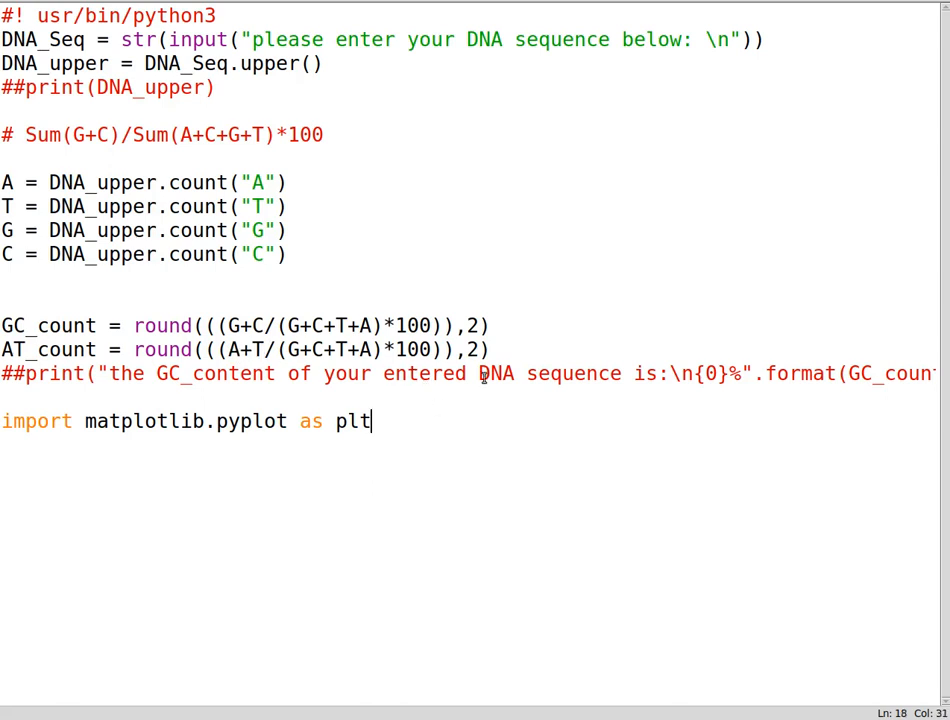
key(enter)
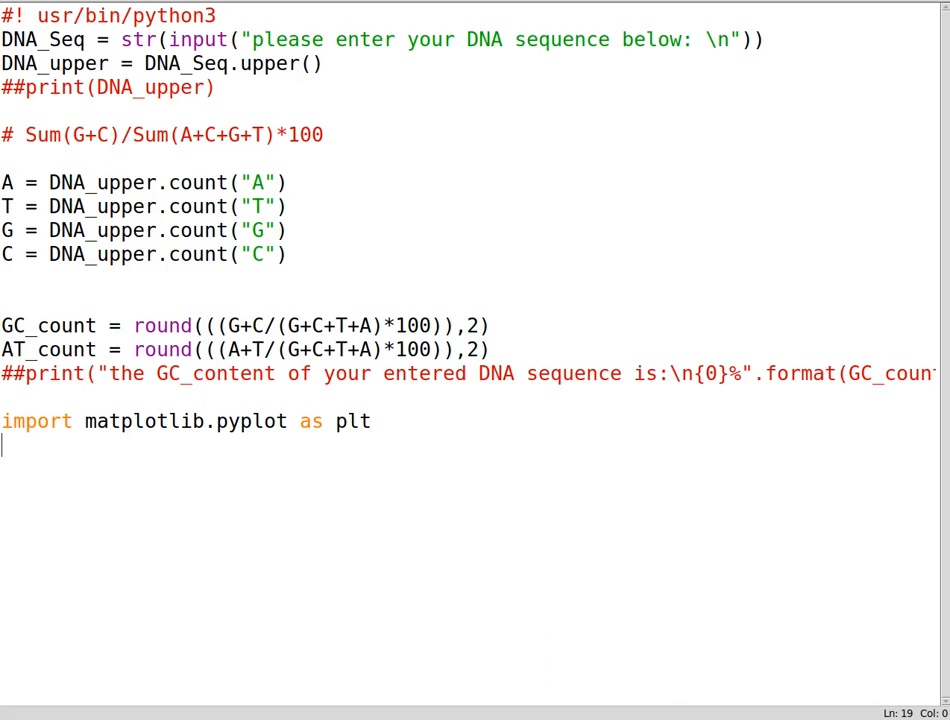
mouse_move(127, 439)
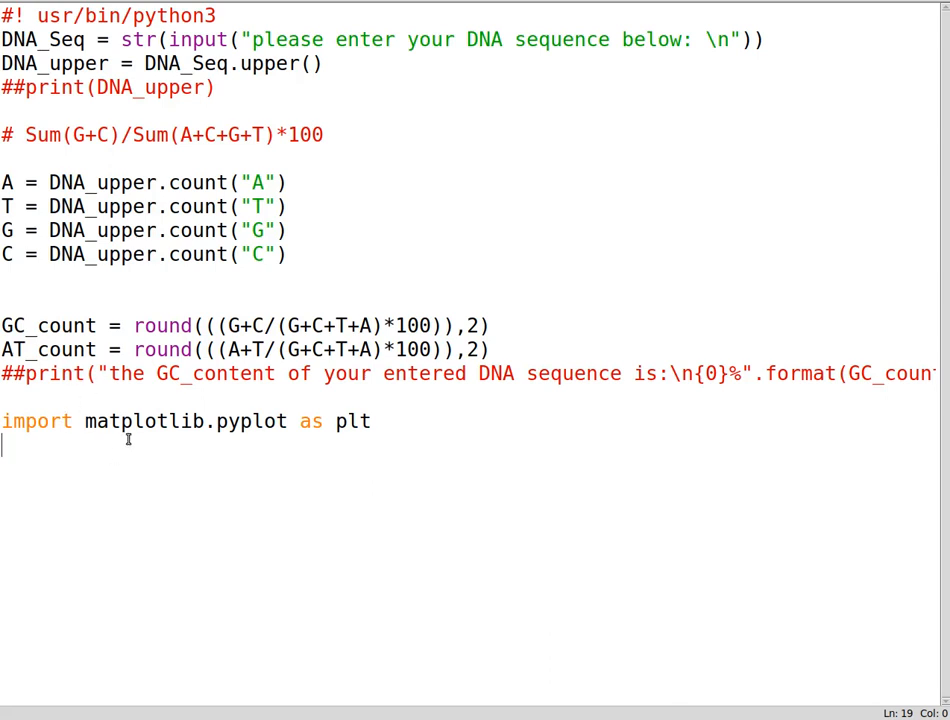
Define x_axis = ["A","T","G","C"] below the matplotlib import.
text(x_axis)
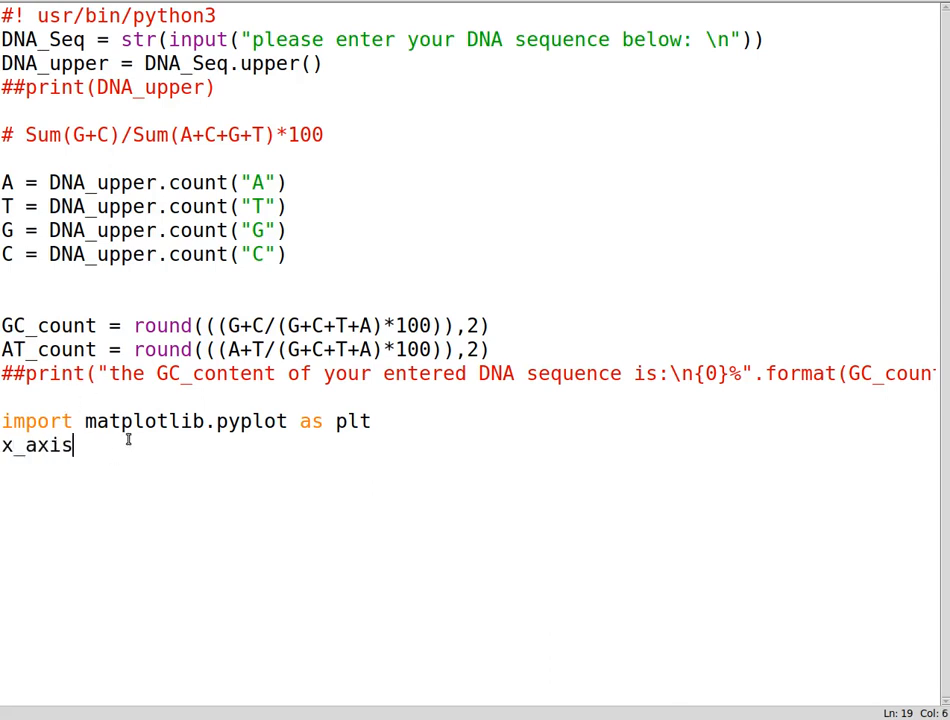
text(= [])
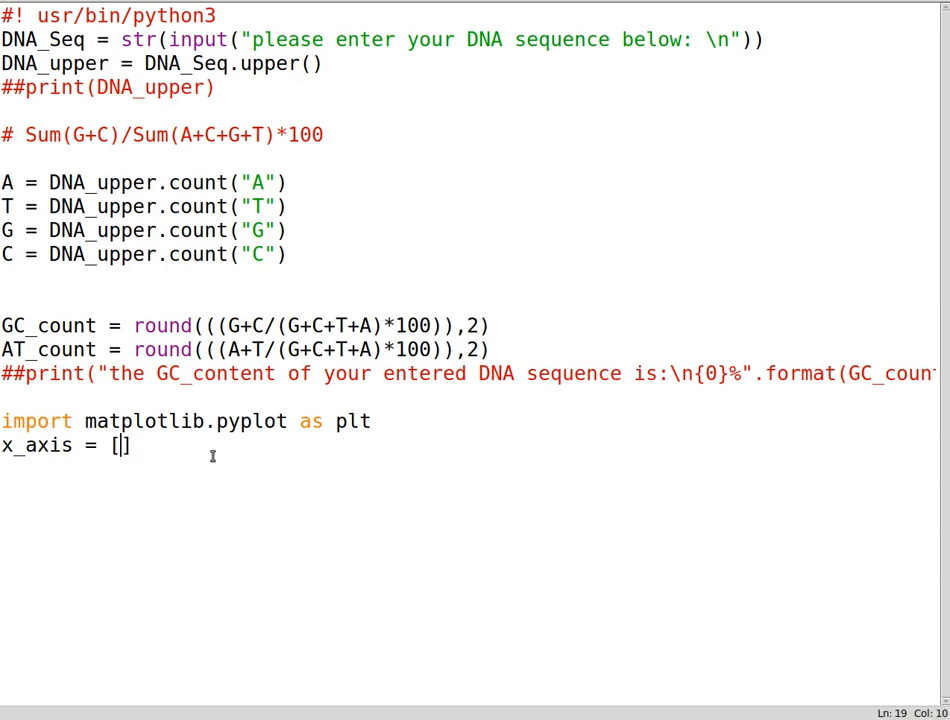
text(")
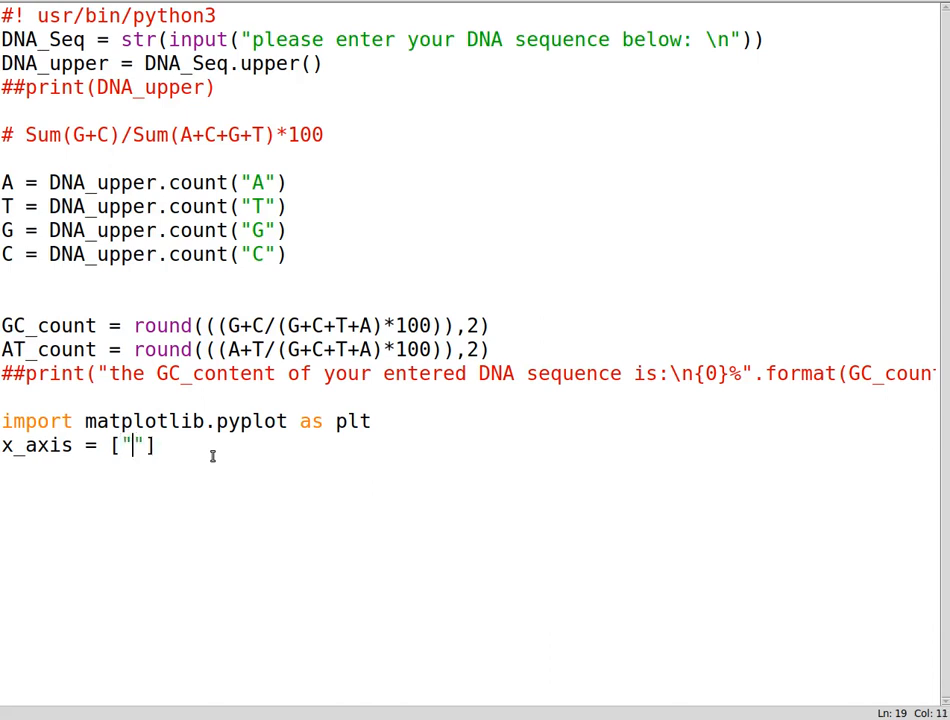
text(A",)
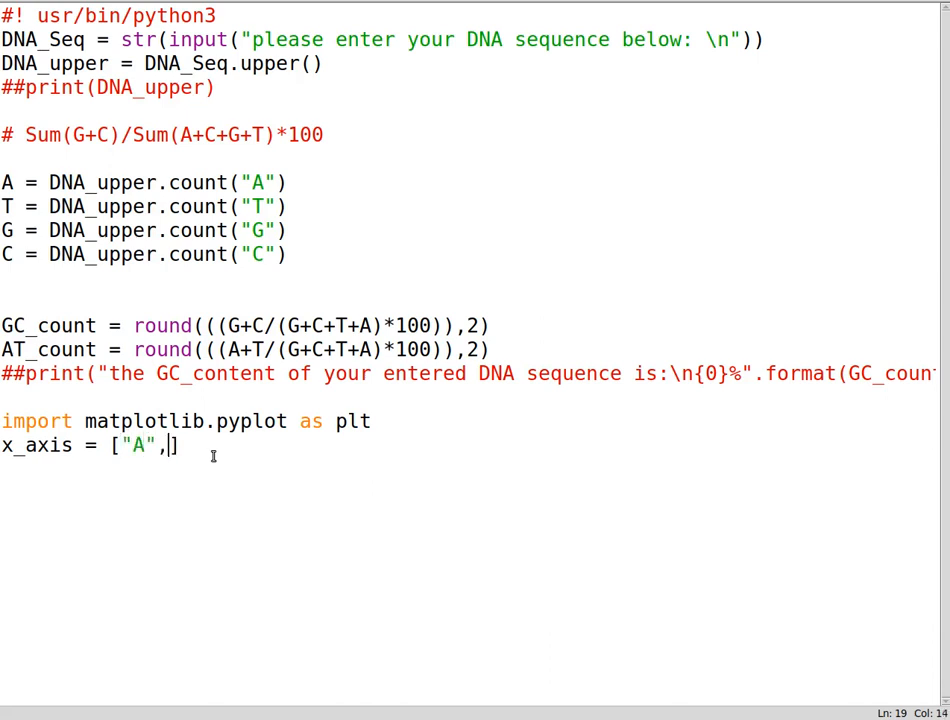
text("T"])
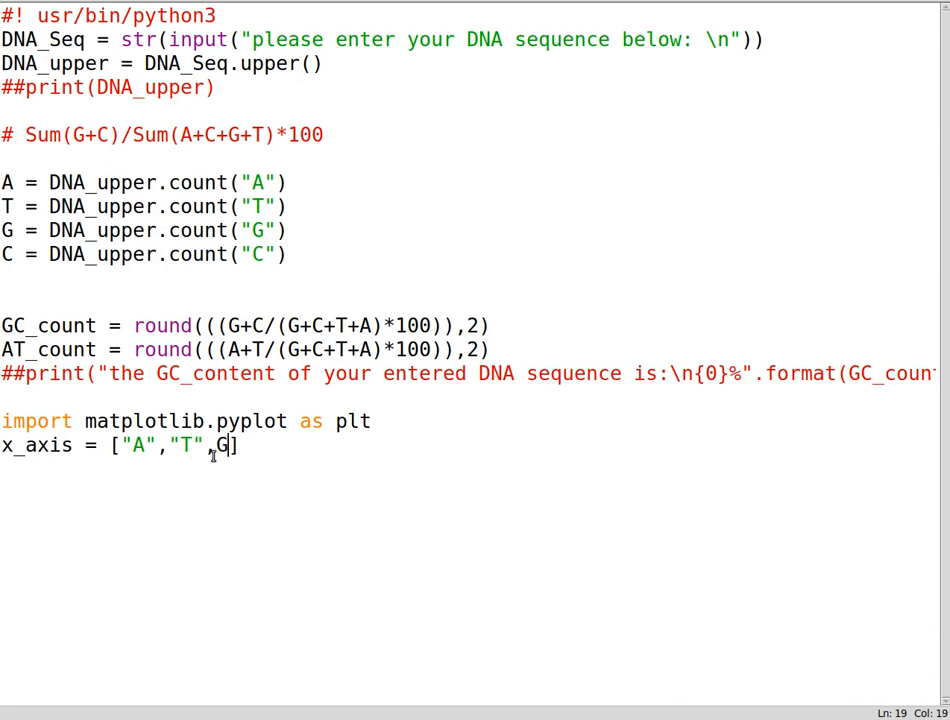
text("G)
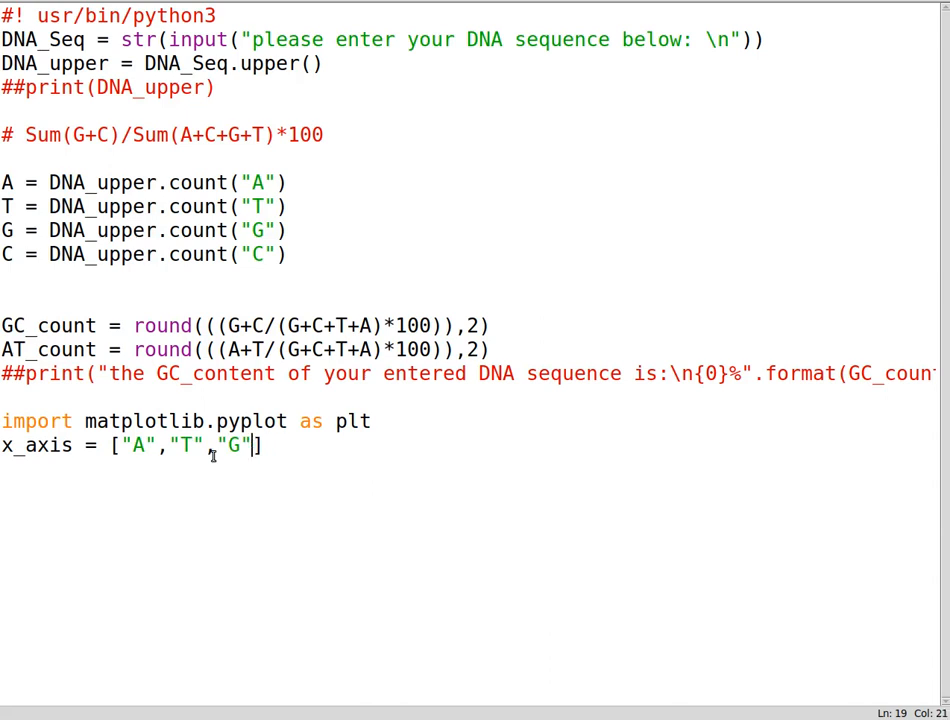
text(,)
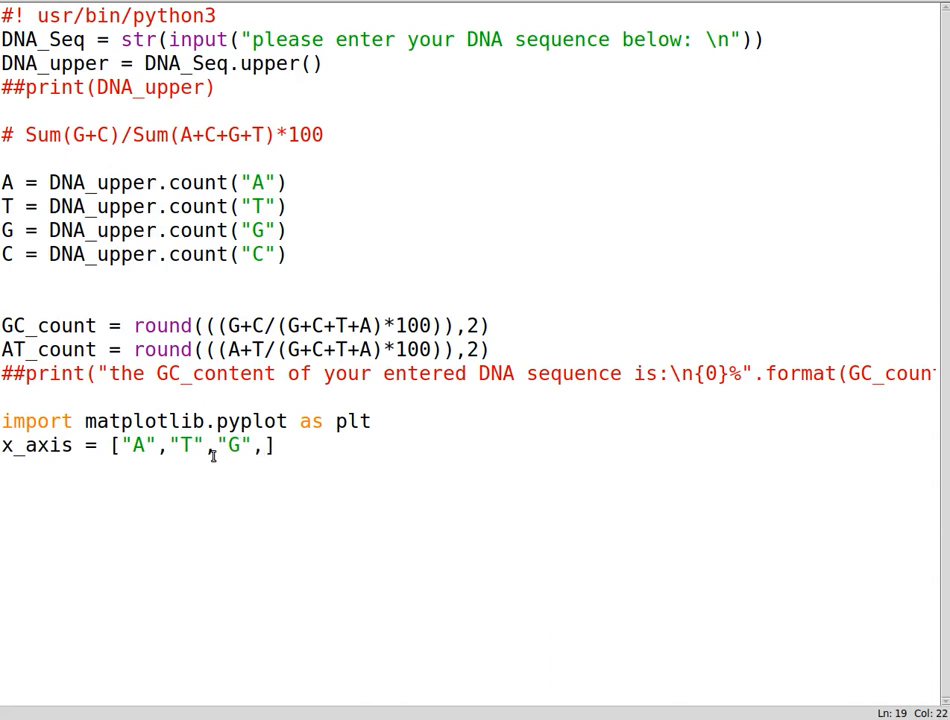
text("")
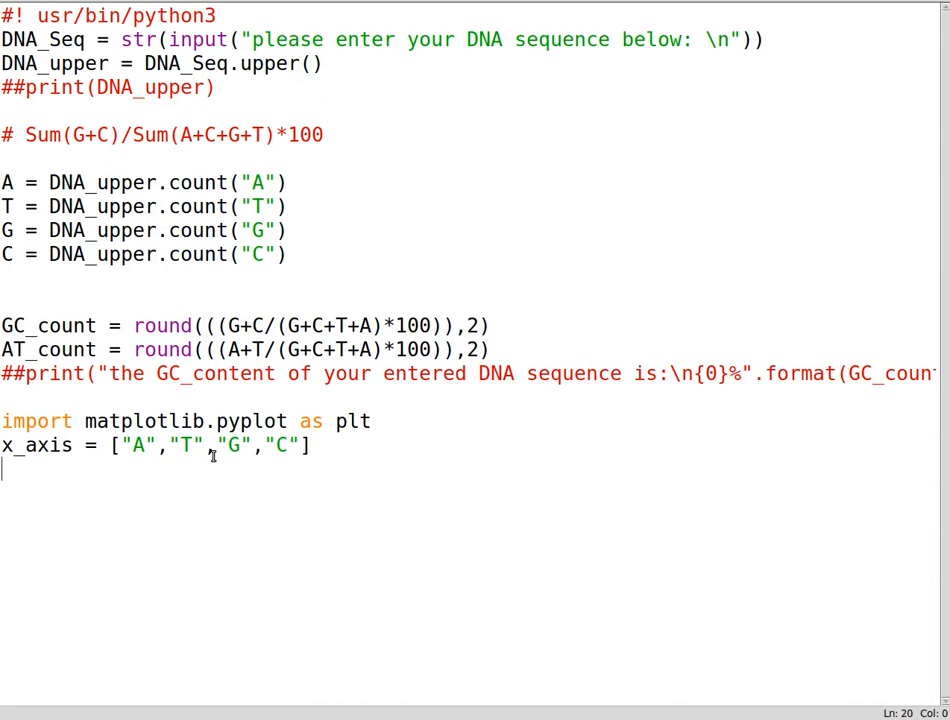
Define y_axis = [A,T,G,C] holding the base counts.
text(y)
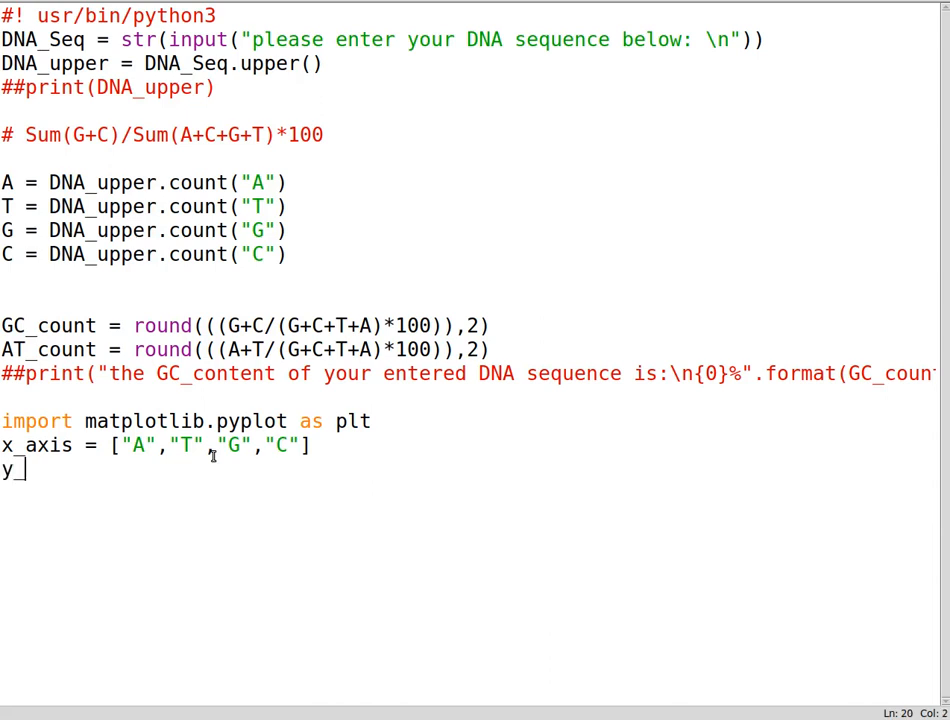
text(_axis =)
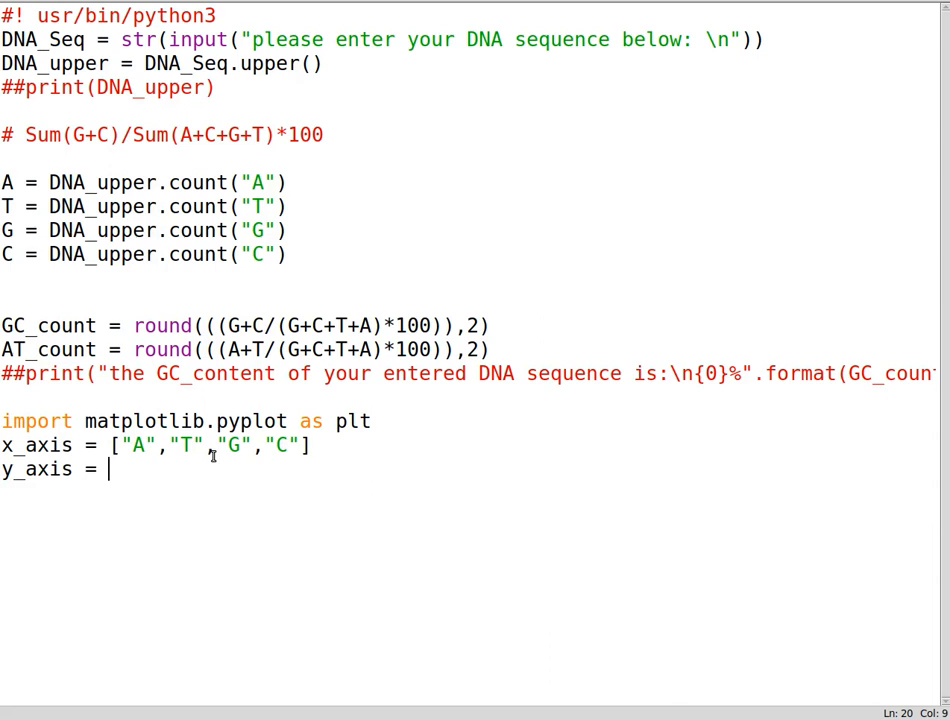
text([])
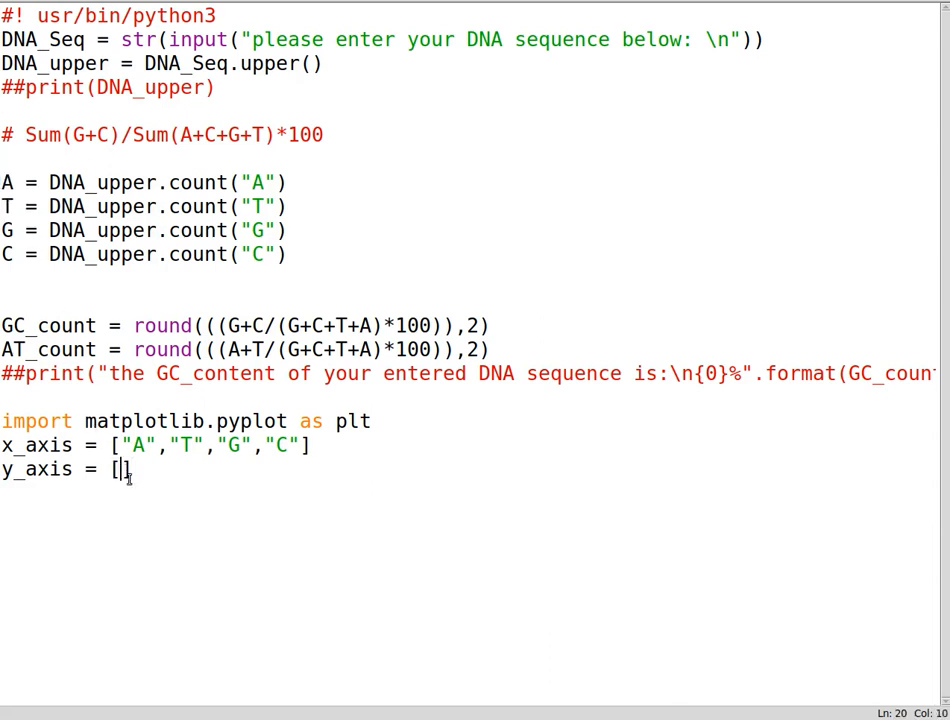
text(A,)
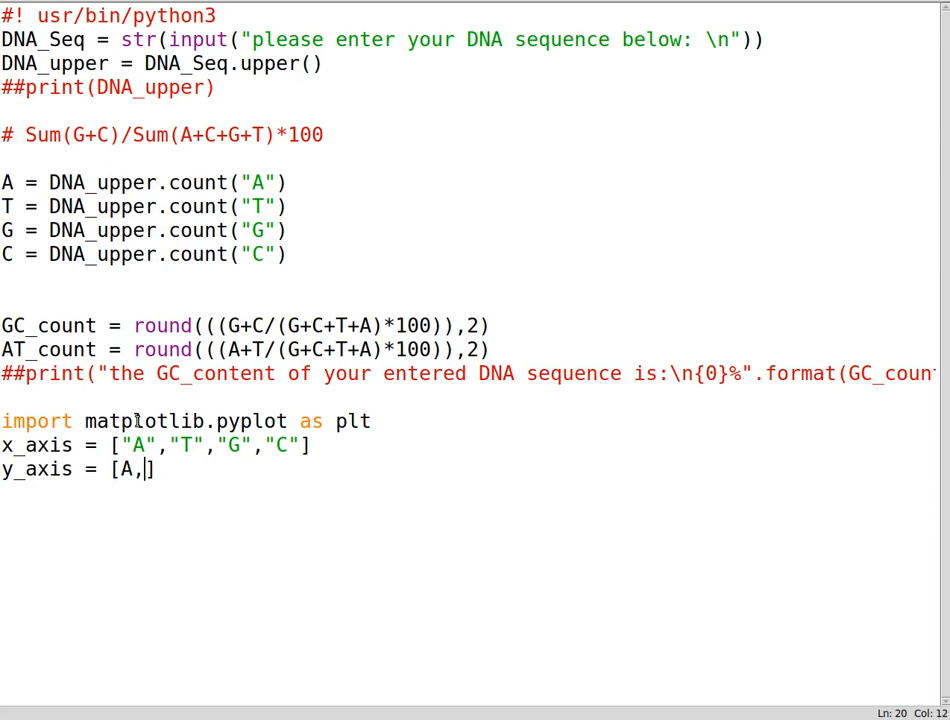
text(T,)
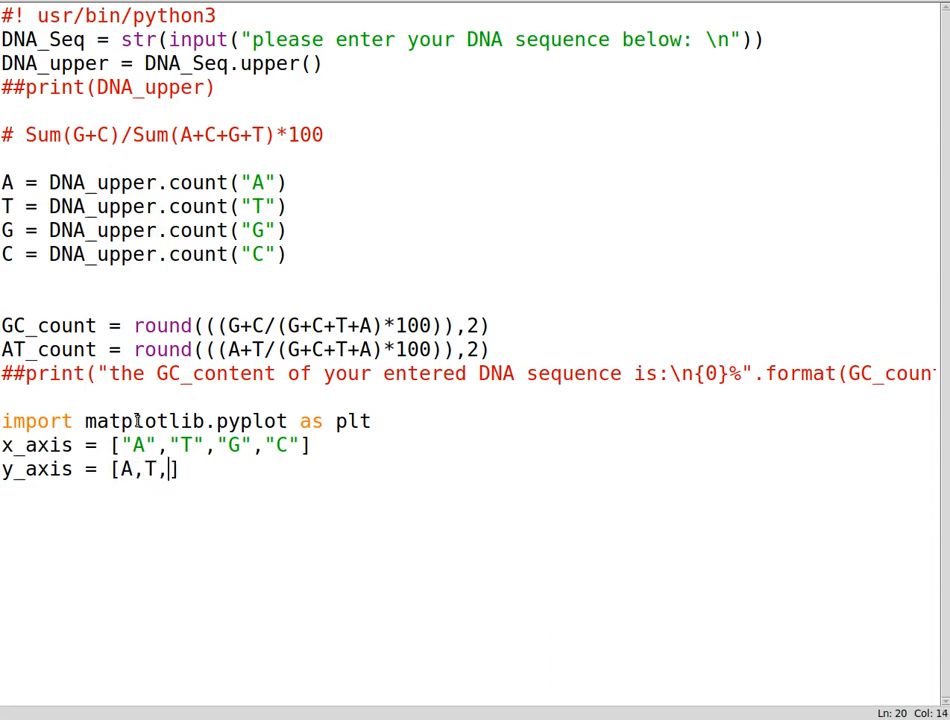
text(G,C])
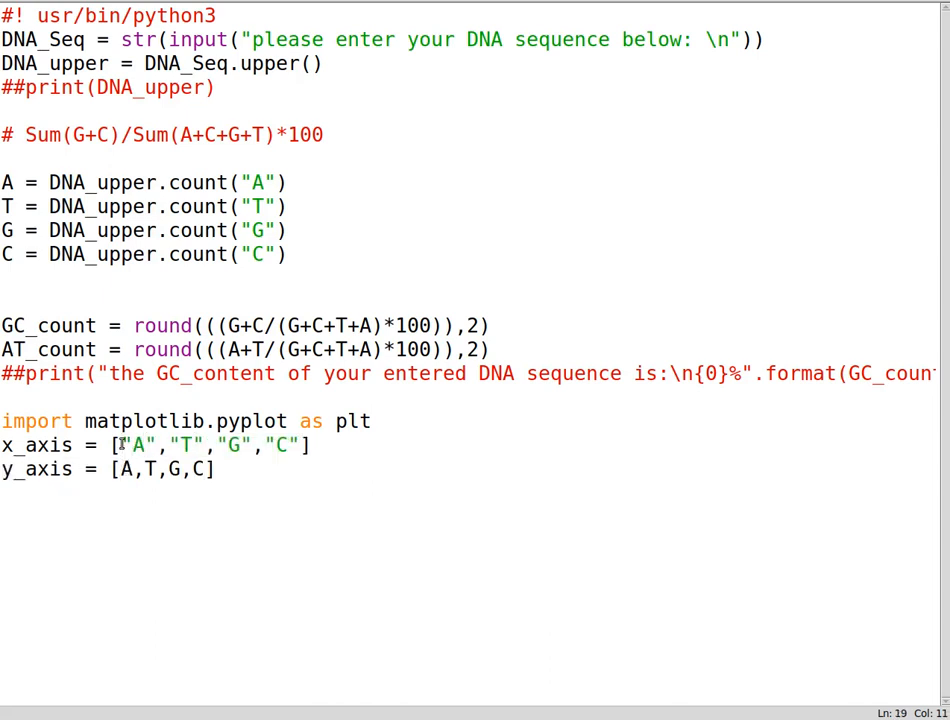
double_click(137, 445)
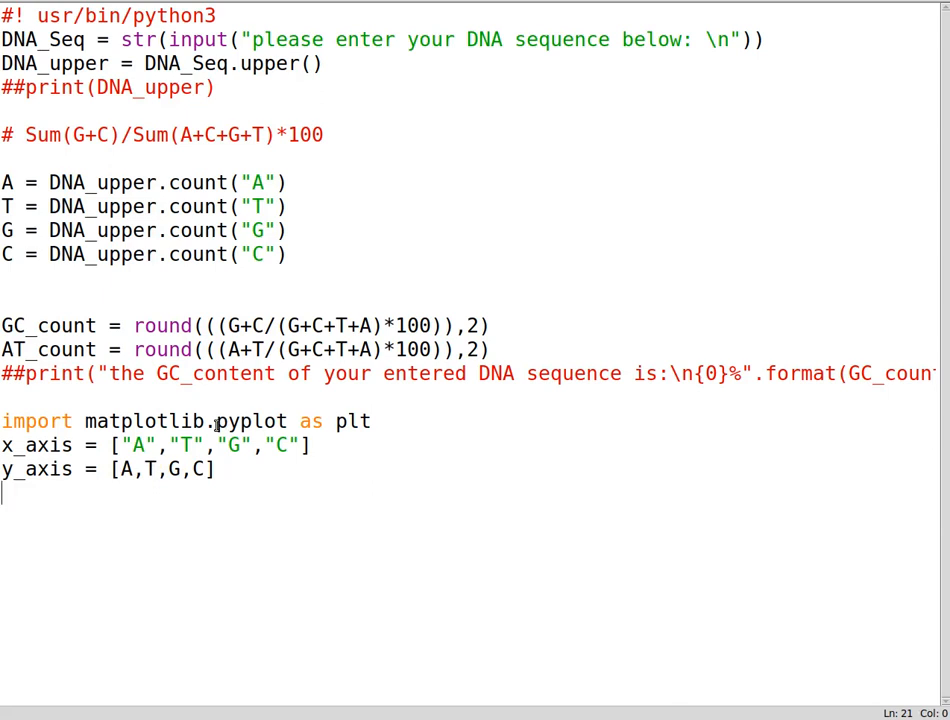
drag(145, 469, 213, 469)
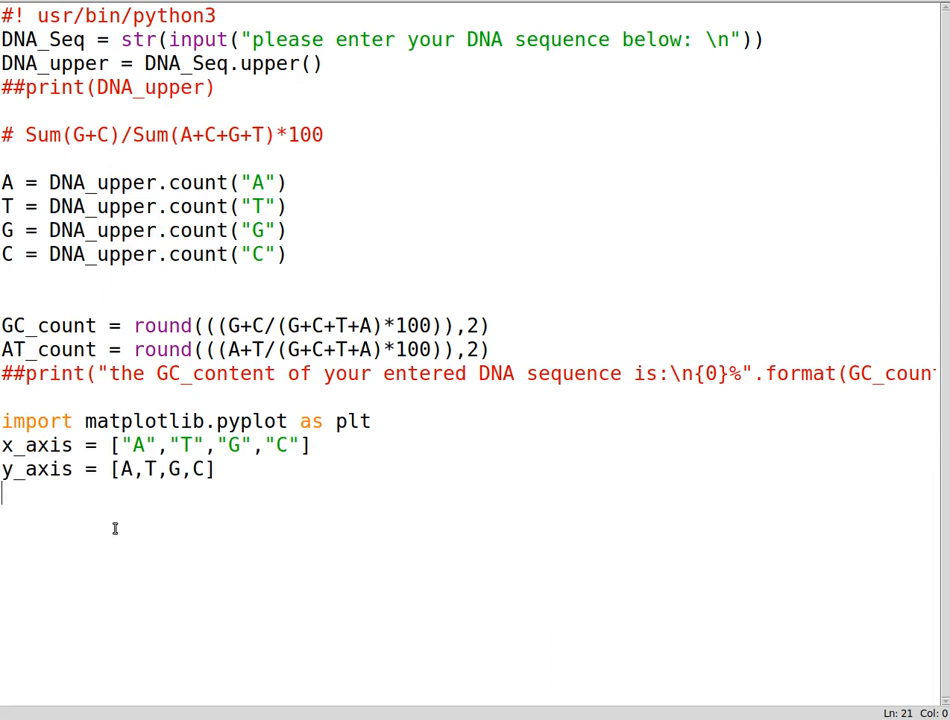
mouse_move(142, 470)
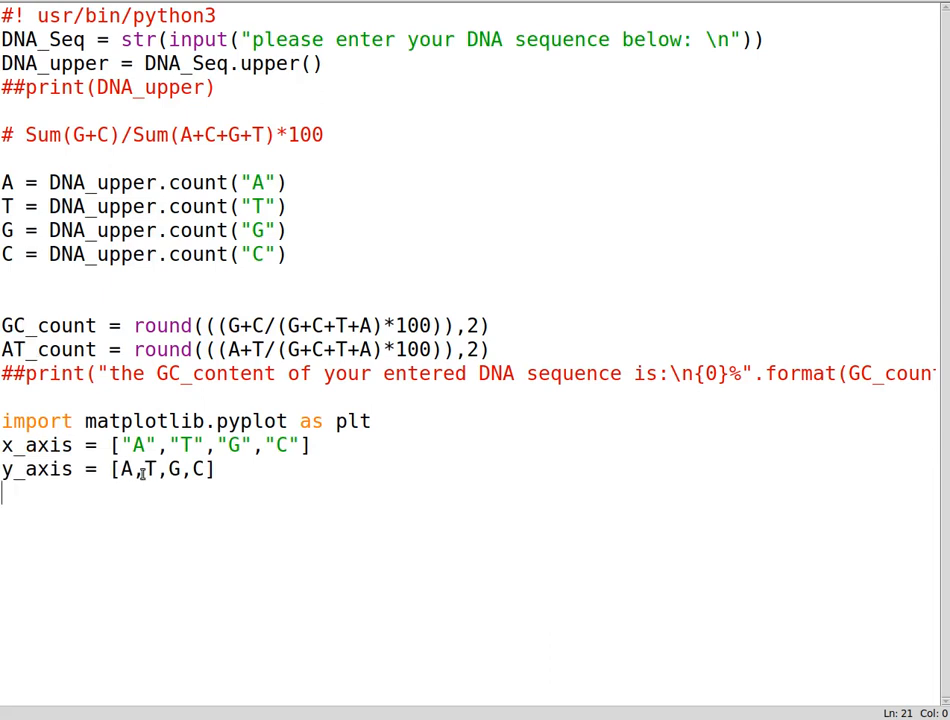
Add a plt.subplot(2,1,1) line for the first stacked plot.
text(plt.)
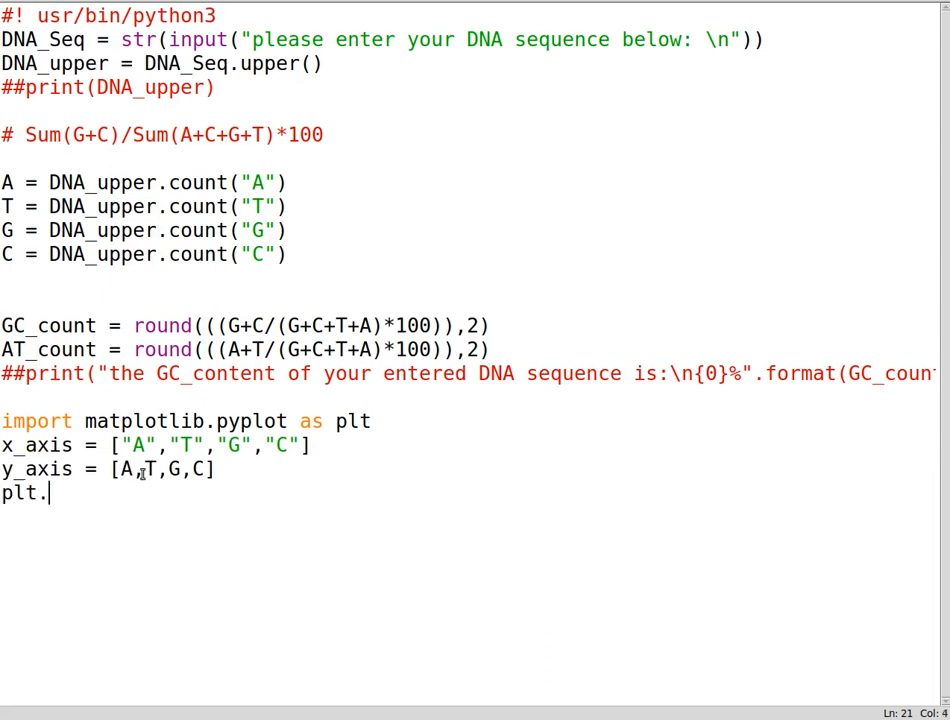
text(subplot()
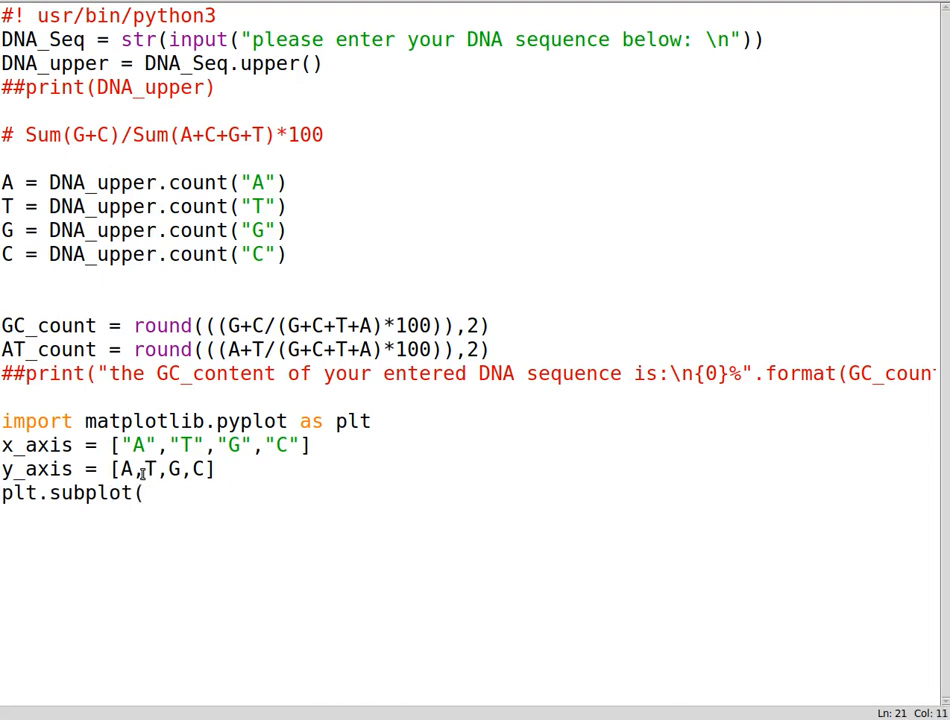
text(()
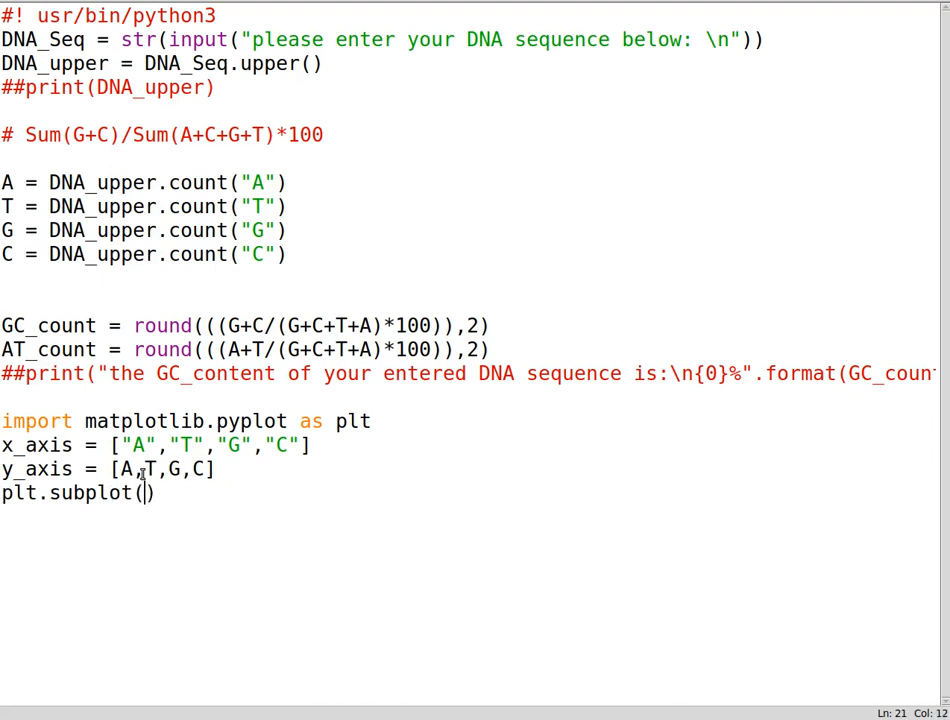
text(2)
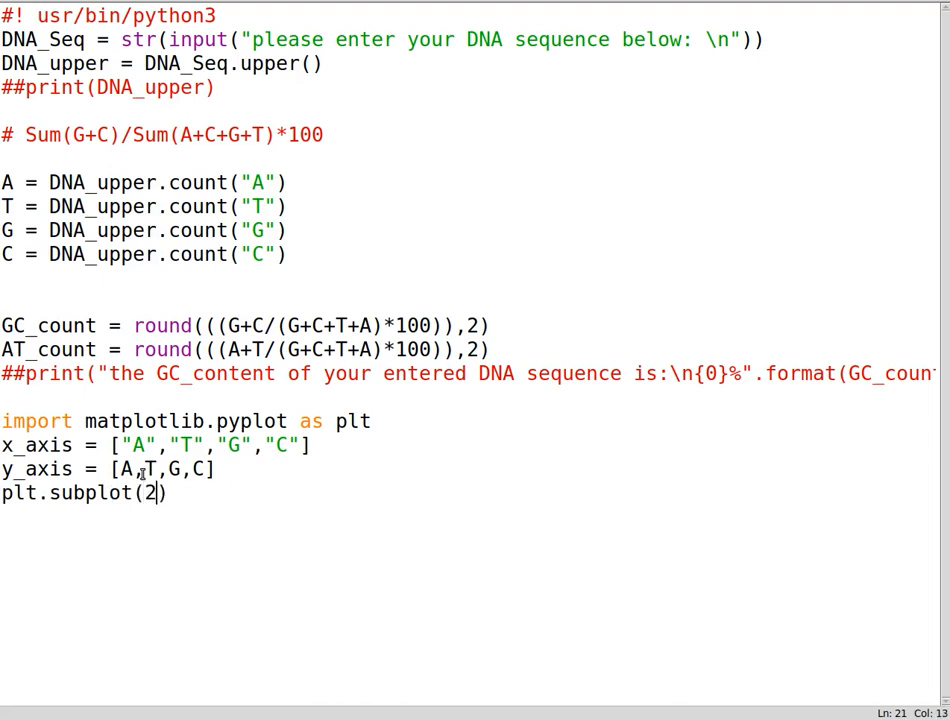
text(,1,1)
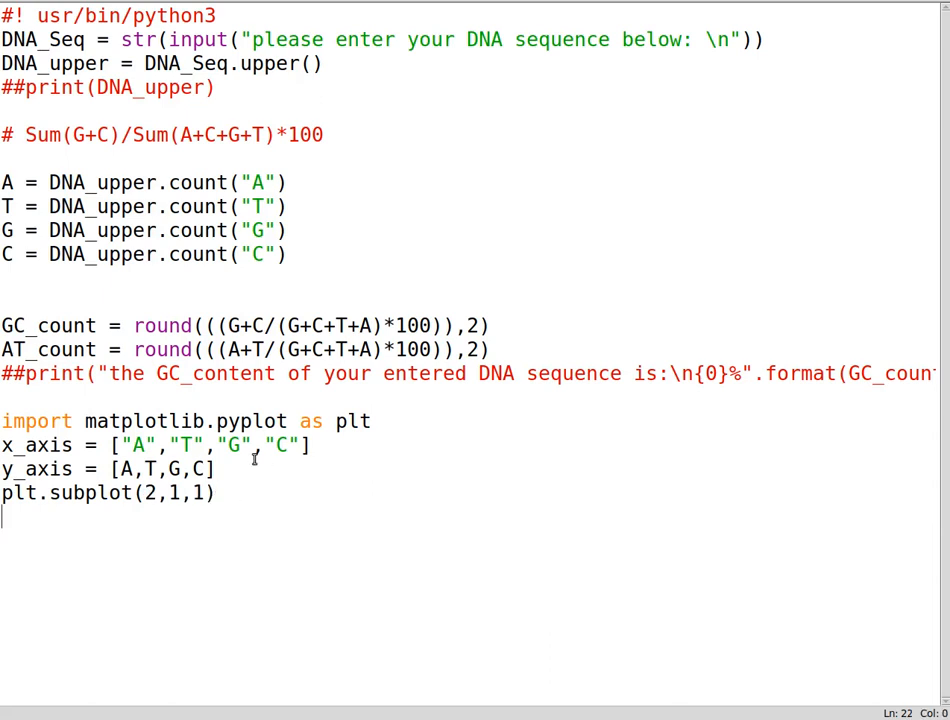
Add plt.bar(x_axis, y_axis, label="Nucleotide Frequency").
text(plt.)
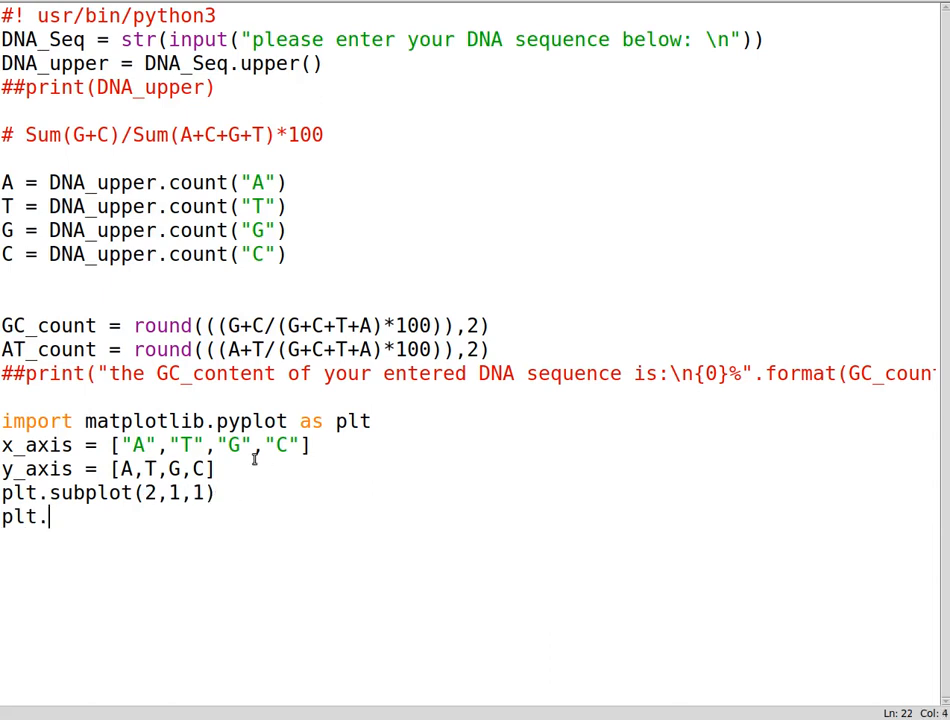
text(bar())
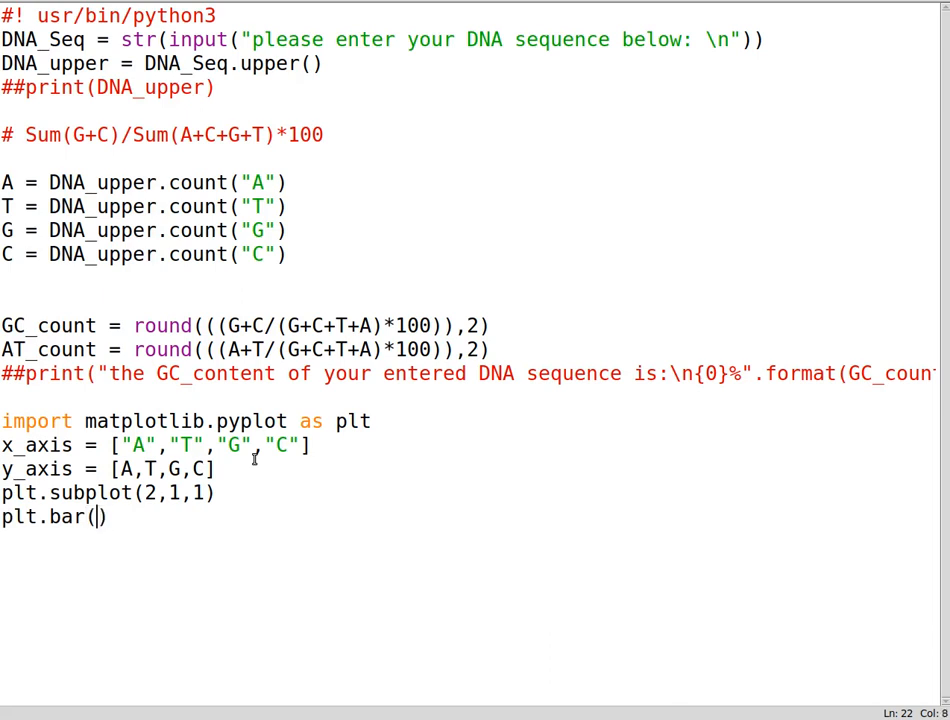
text(x_)
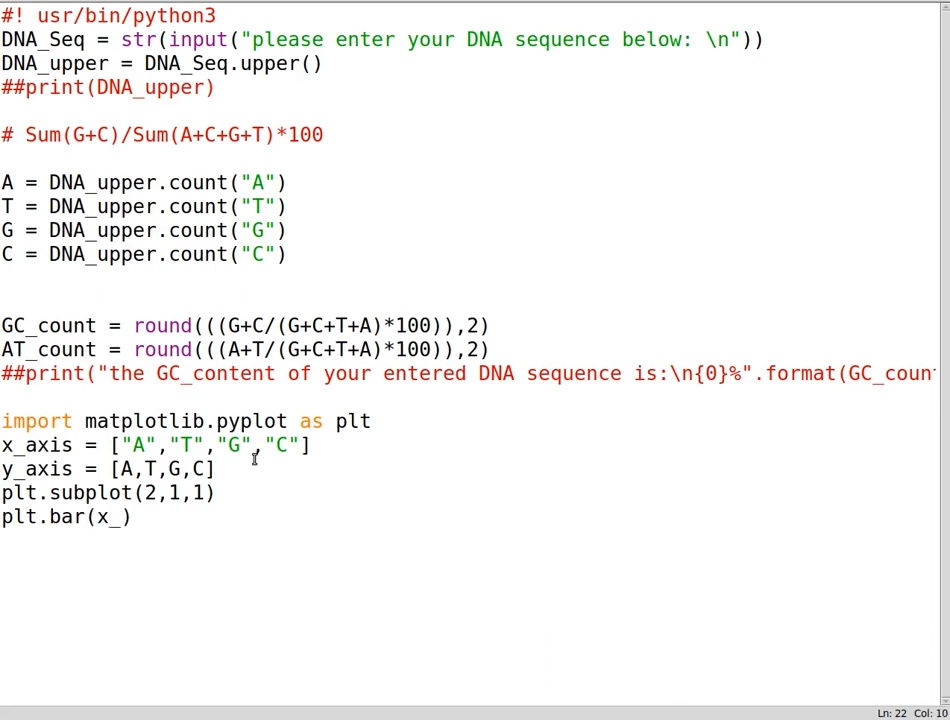
text(axis)
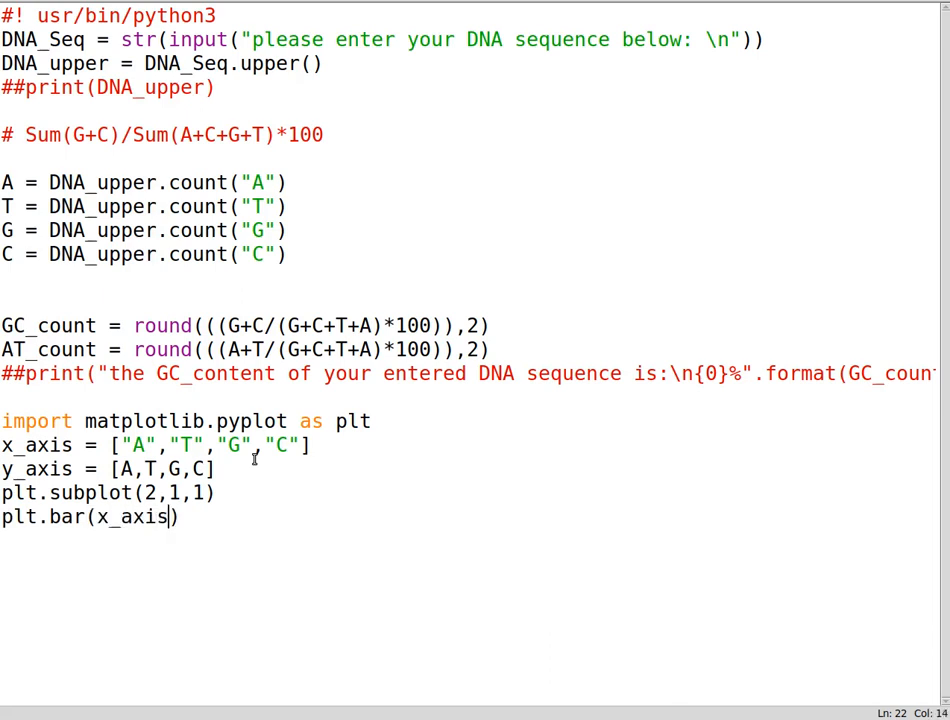
text(,ya)
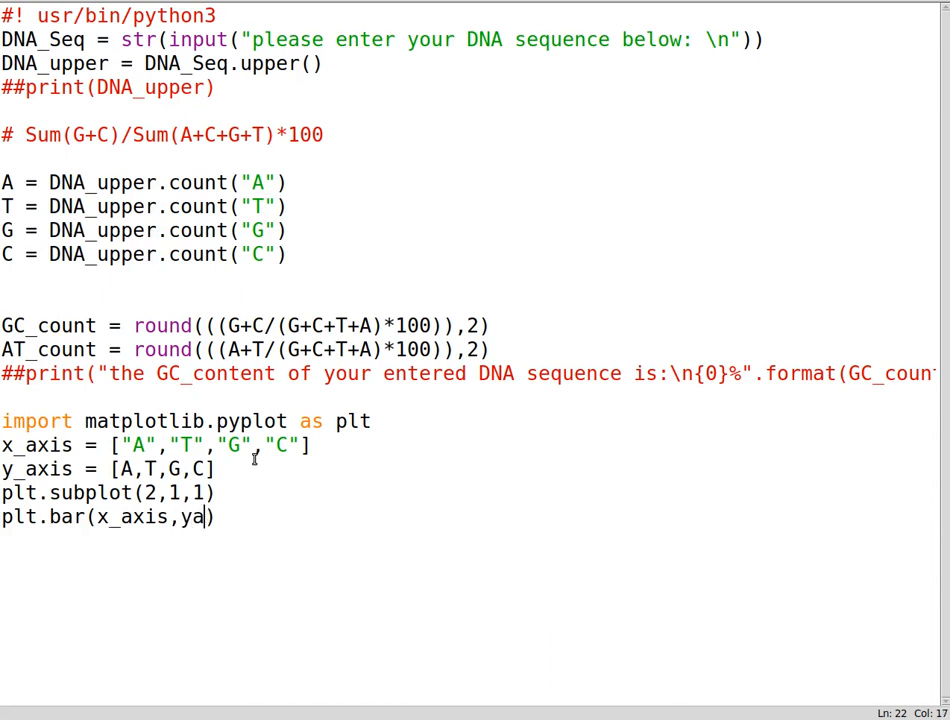
text(_axis,)
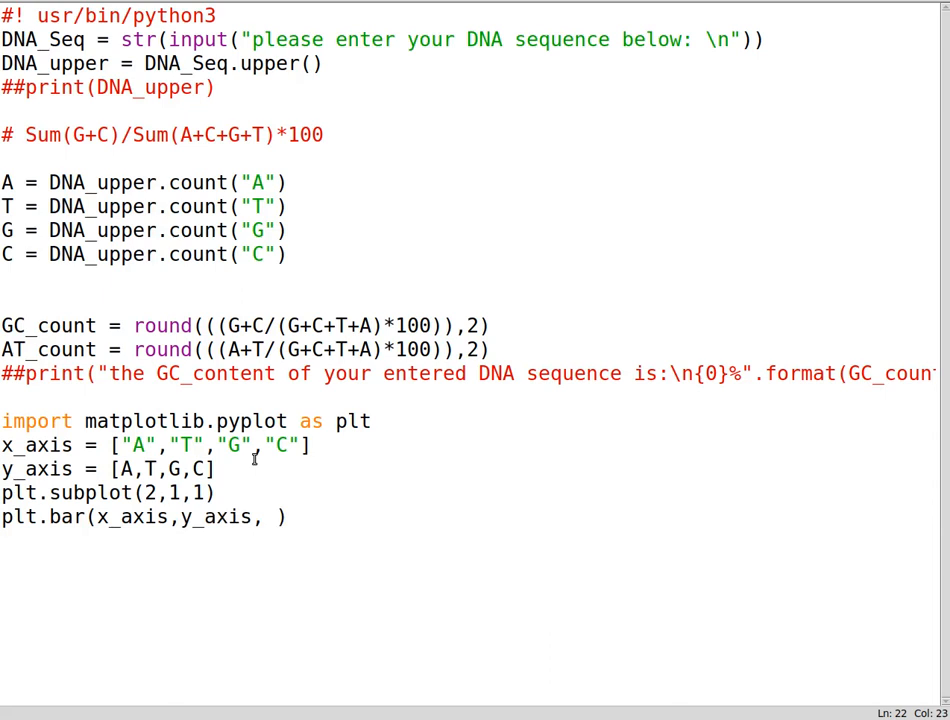
text(label =)
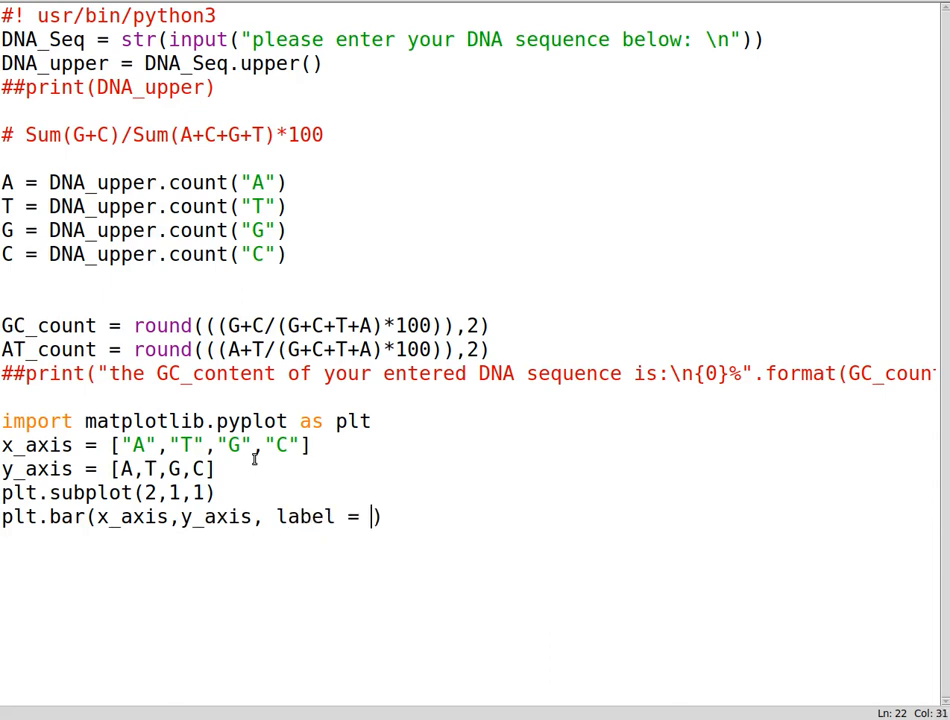
text(")
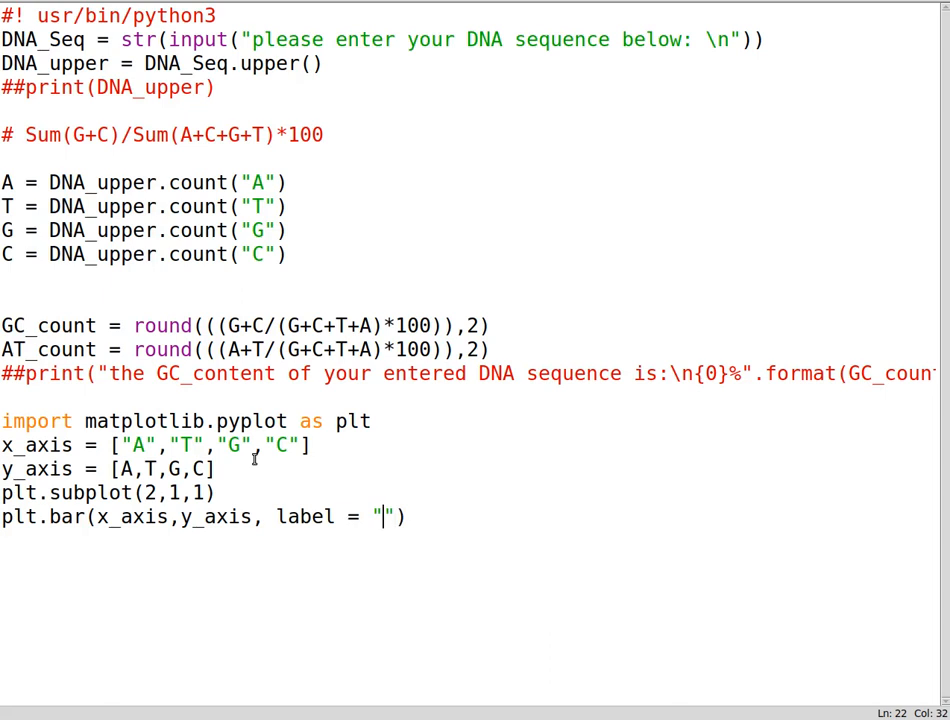
text(Nucleotide F)
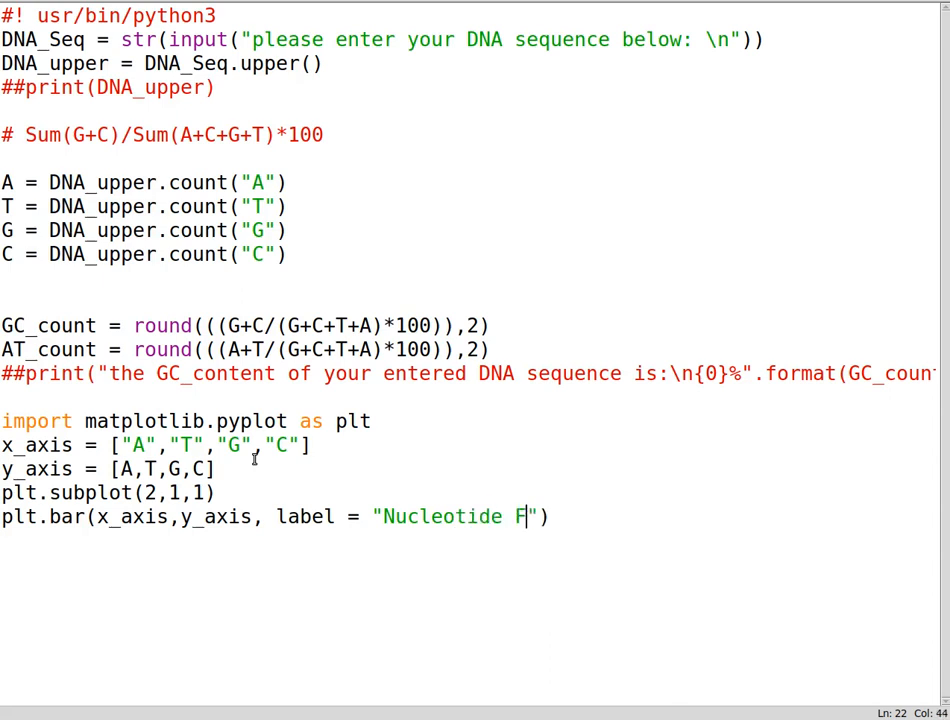
text(requenc)
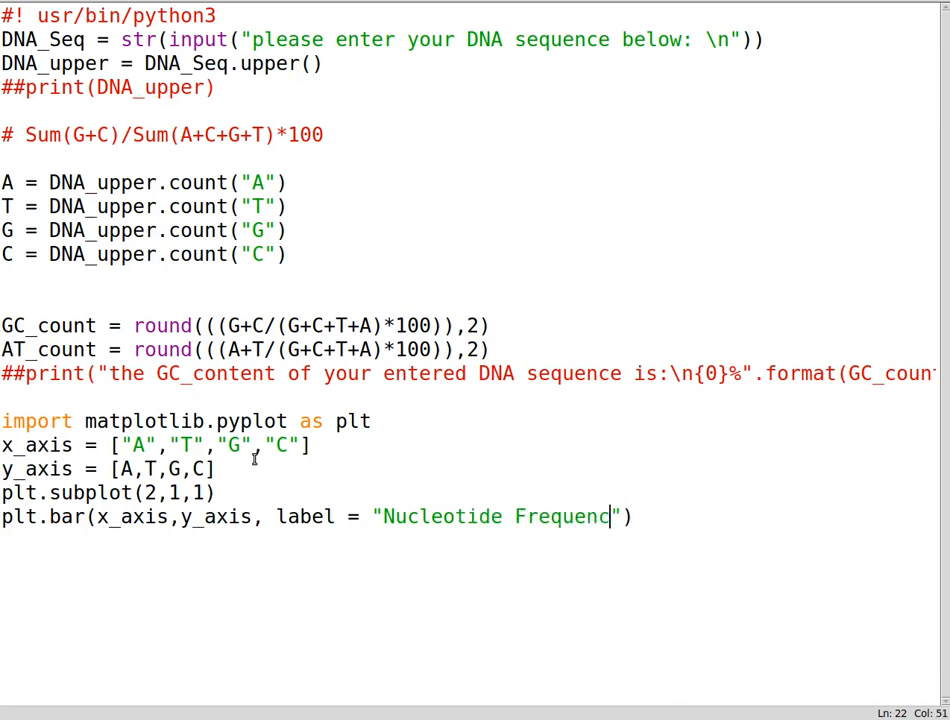
text(y)
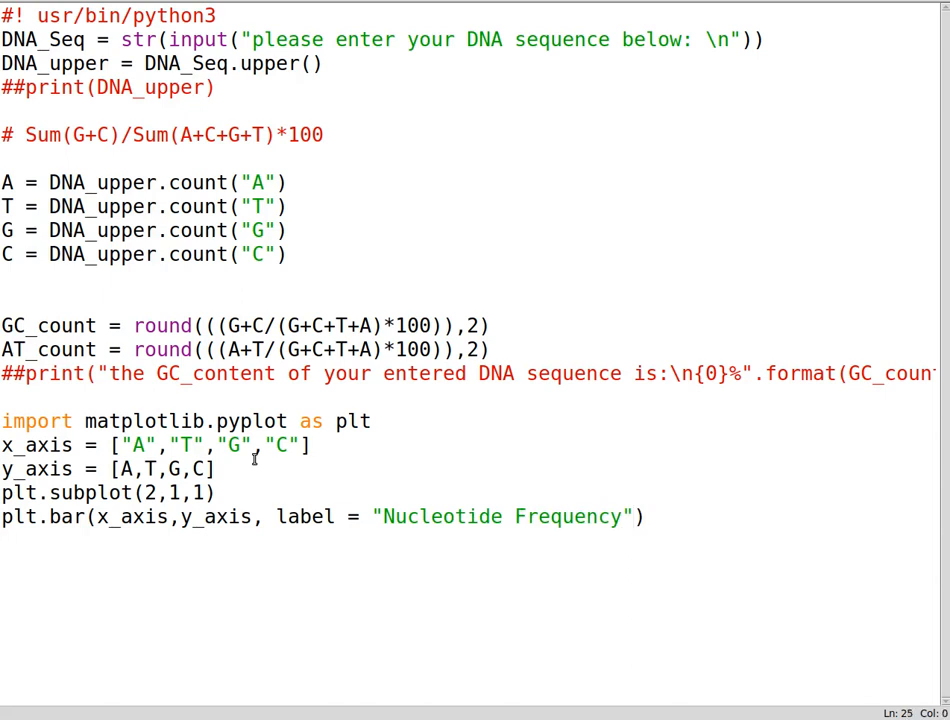
Add plt.legend(loc="best") and plt.show() lines, then run the module.
text(plt.legen)
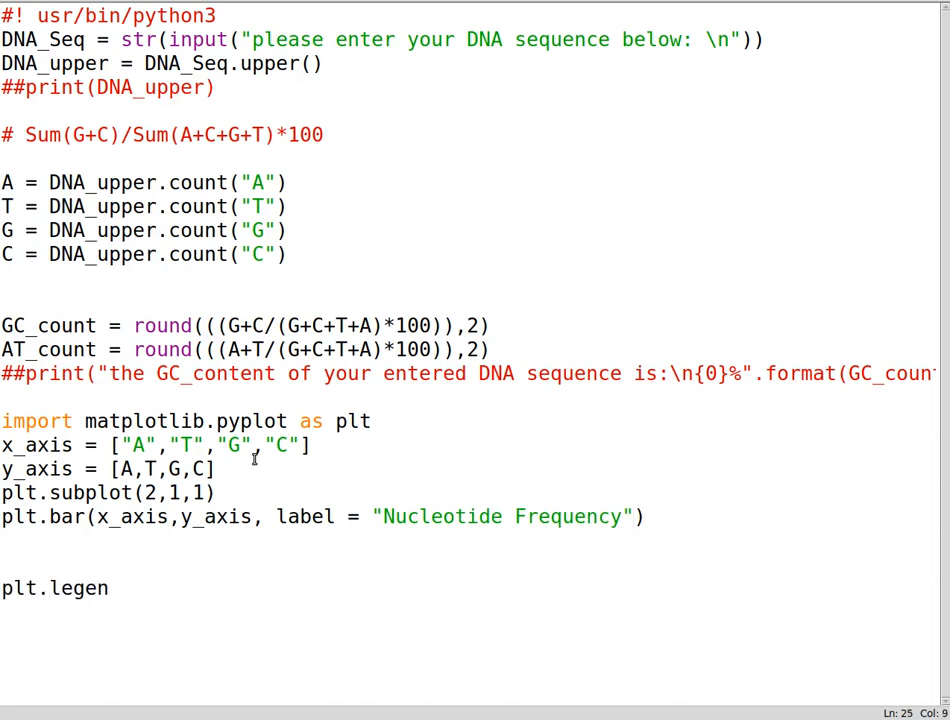
text(d()
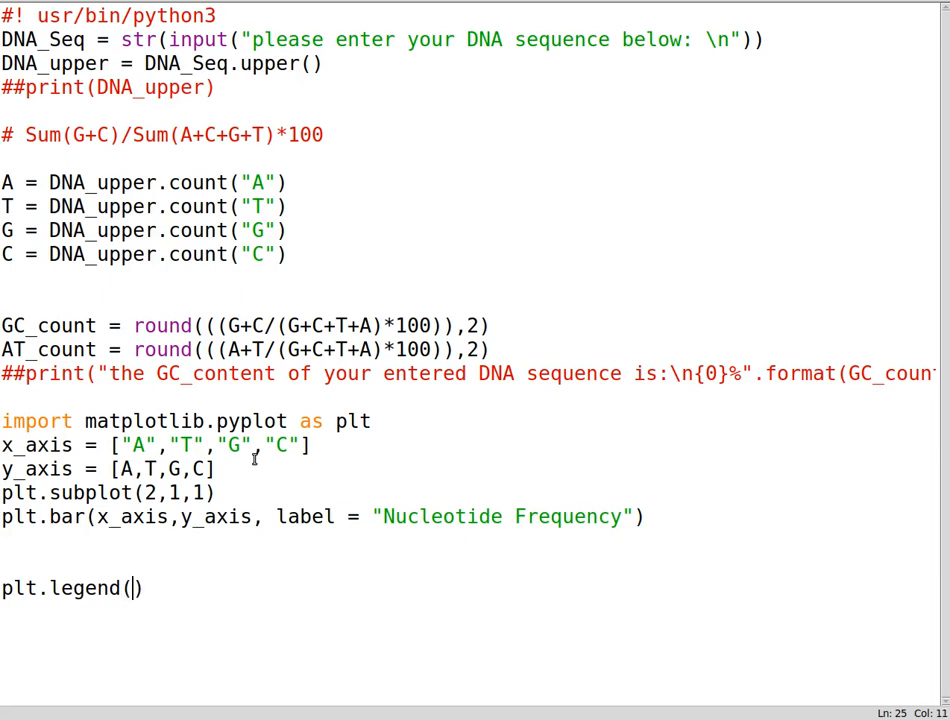
text("")
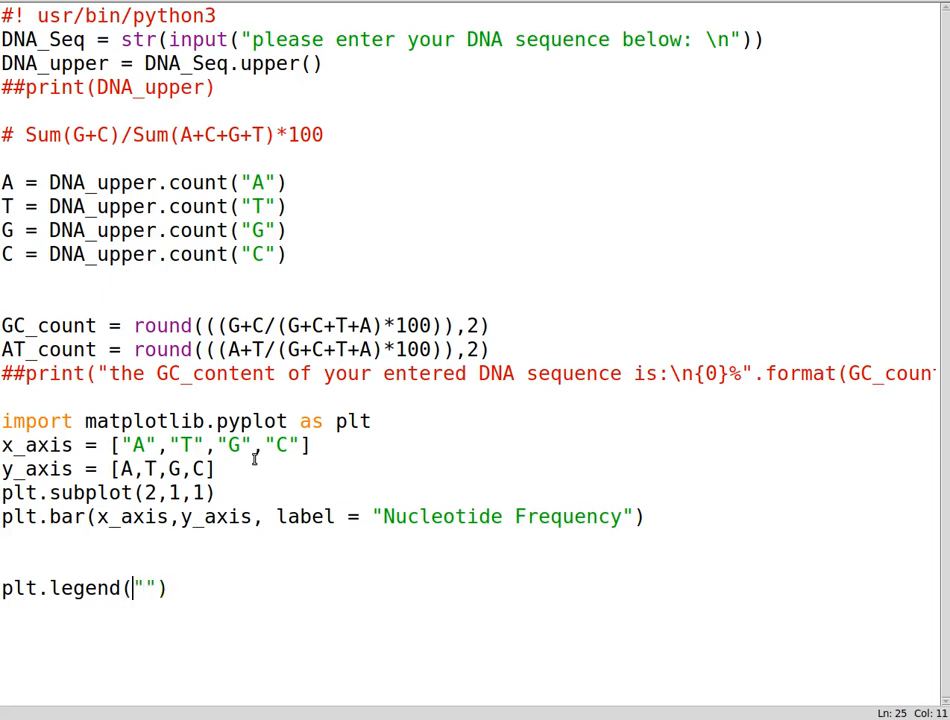
text(loc=)
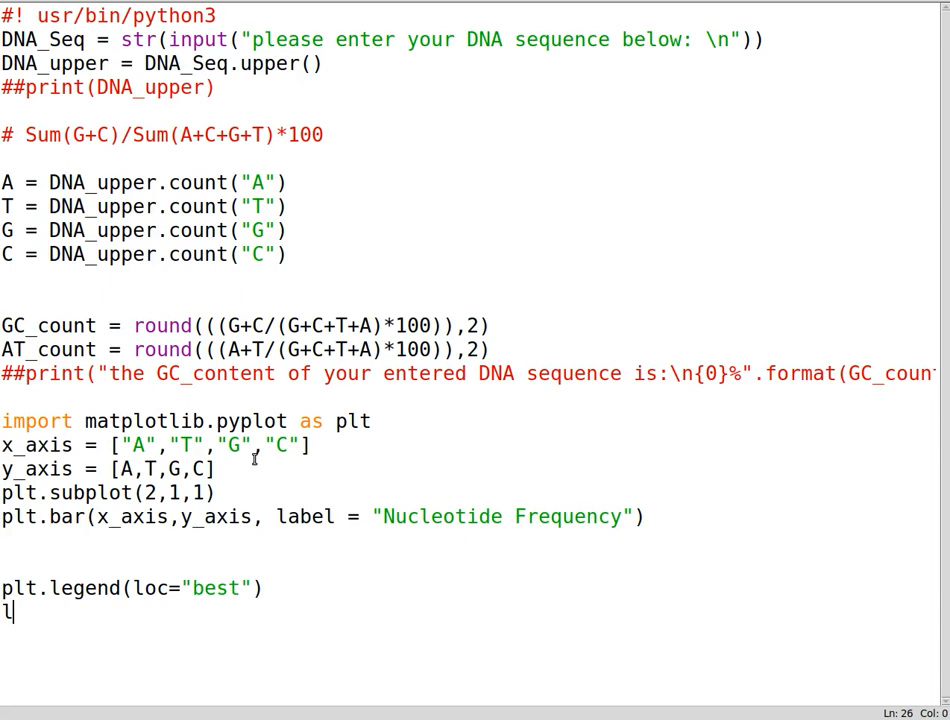
text(plt)
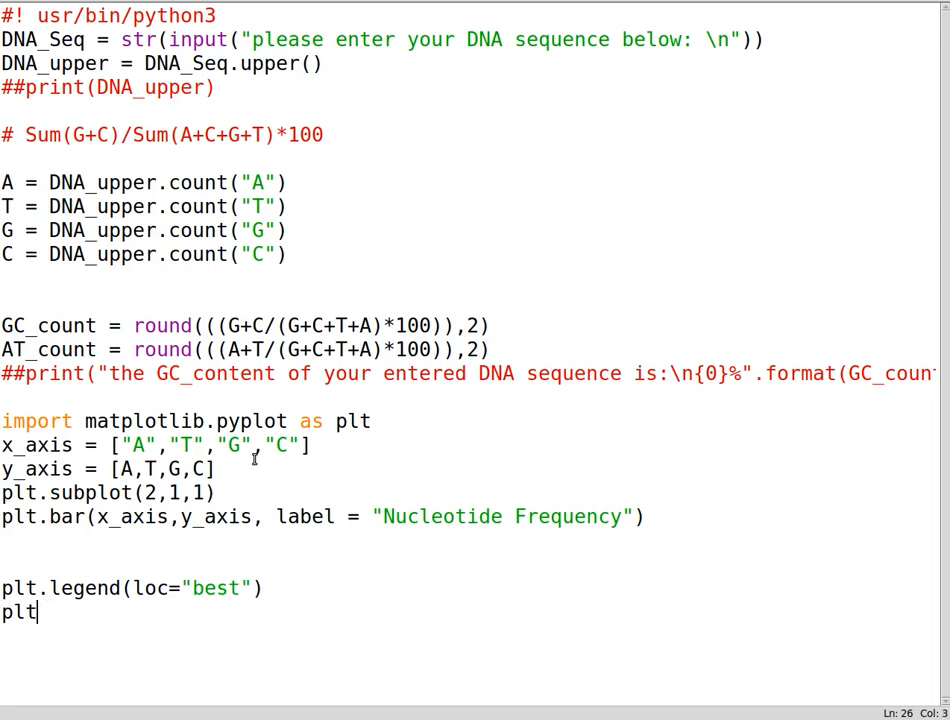
text(.show())
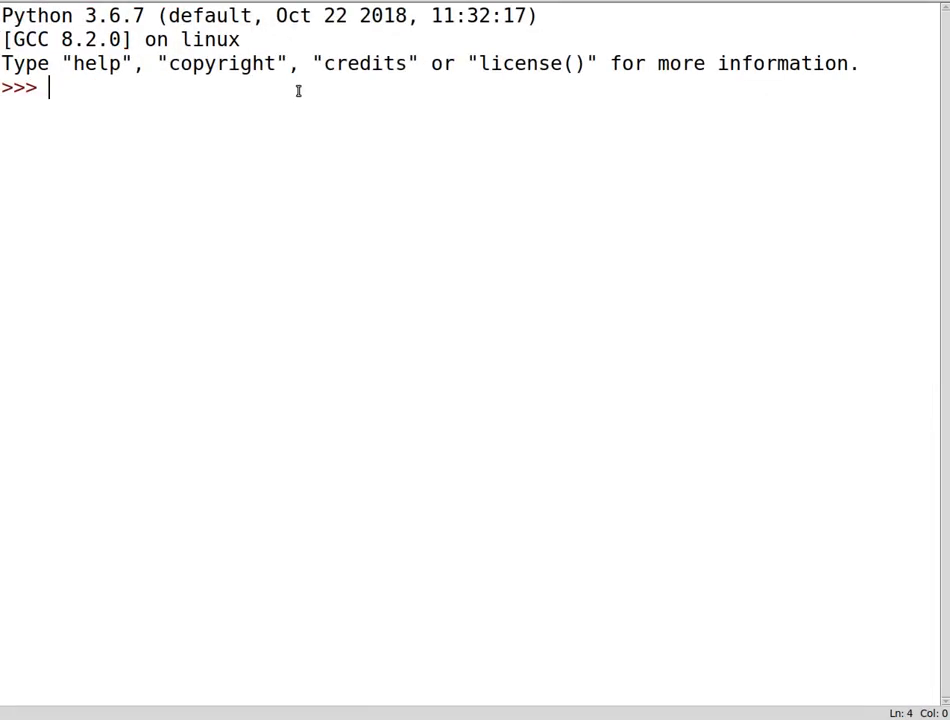
Rerun Tut1_GC.py so the shell asks for a DNA sequence.
text(CGATCG)
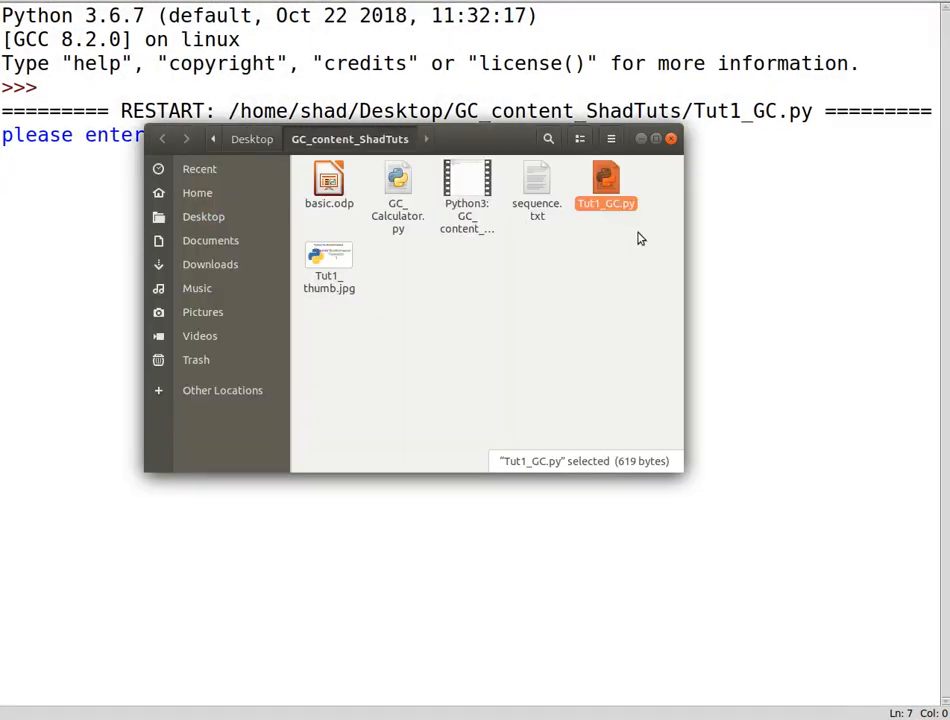
Open sequence.txt from the project folder and scroll through its DNA sequences.
click(537, 180)
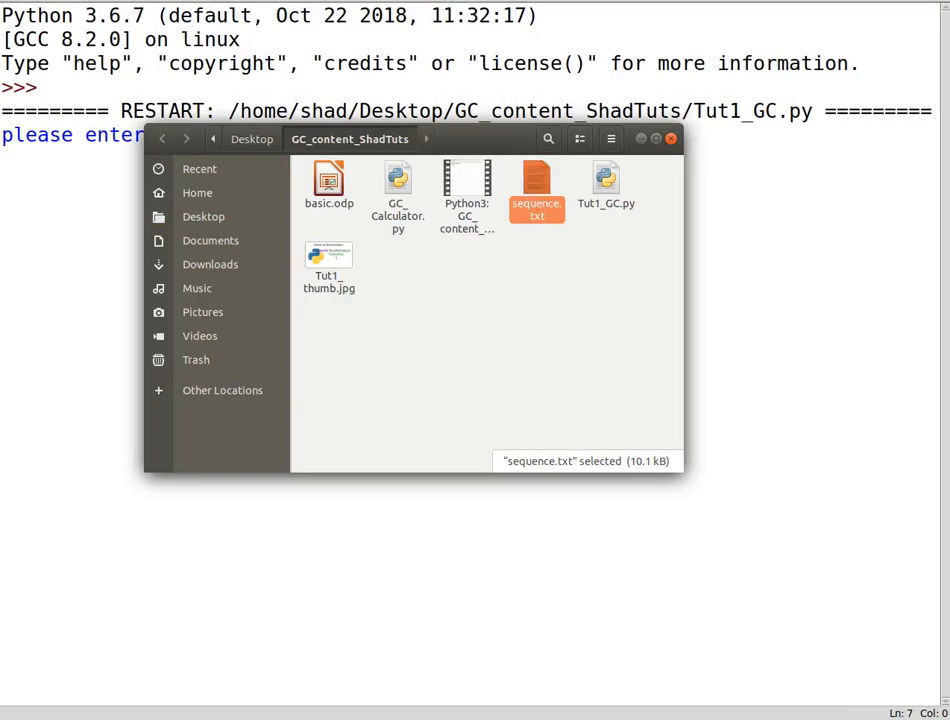
double_click(537, 185)
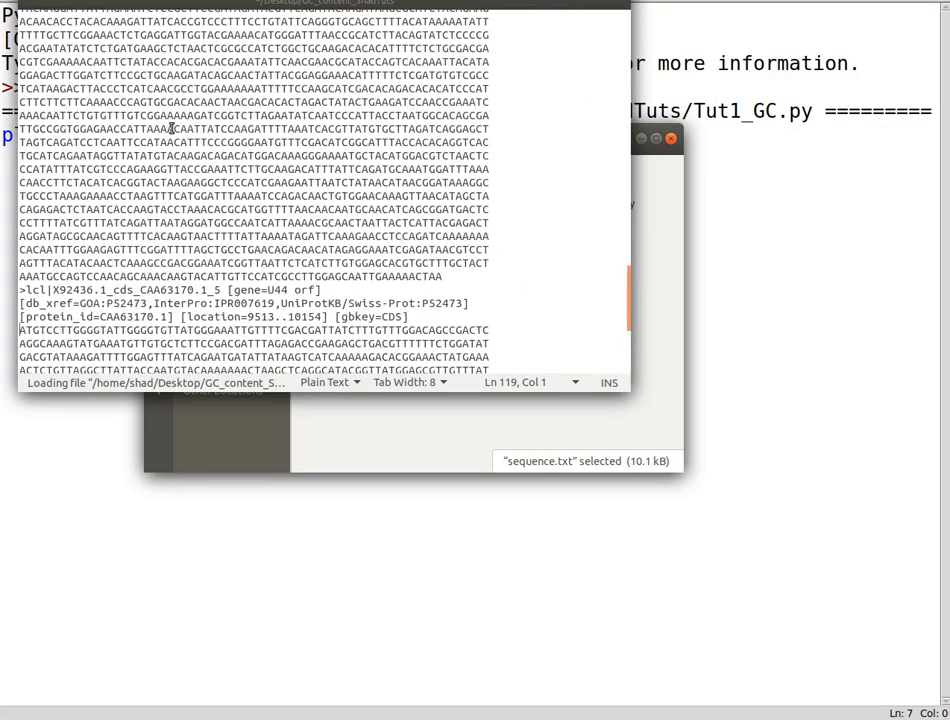
scroll(down, 3)
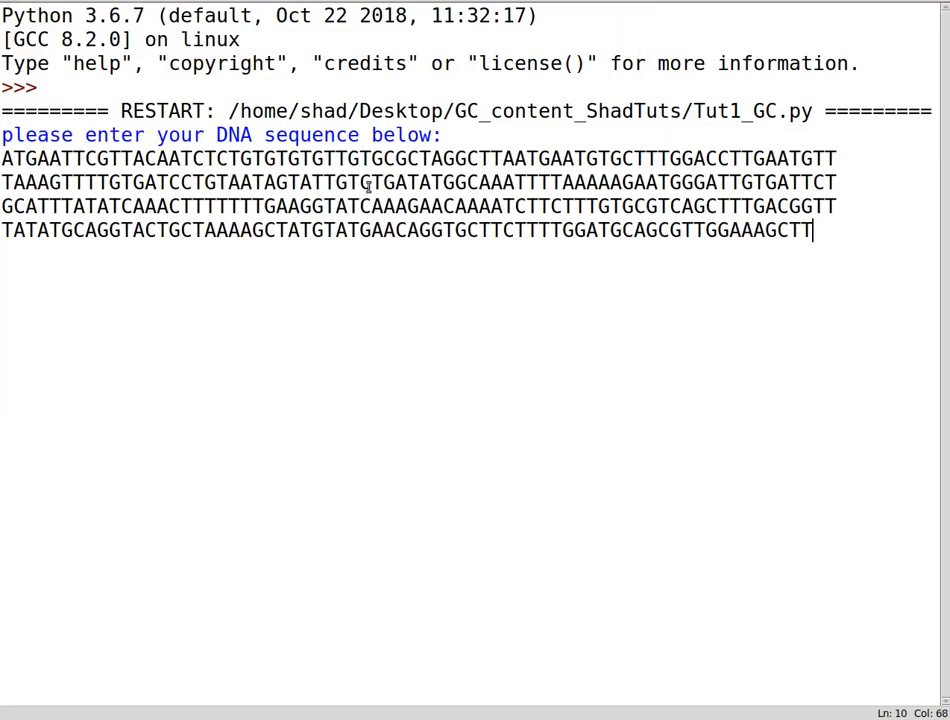
Submit the sequence and maximize Figure 1 to inspect the Nucleotide Frequency bars.
key(enter)
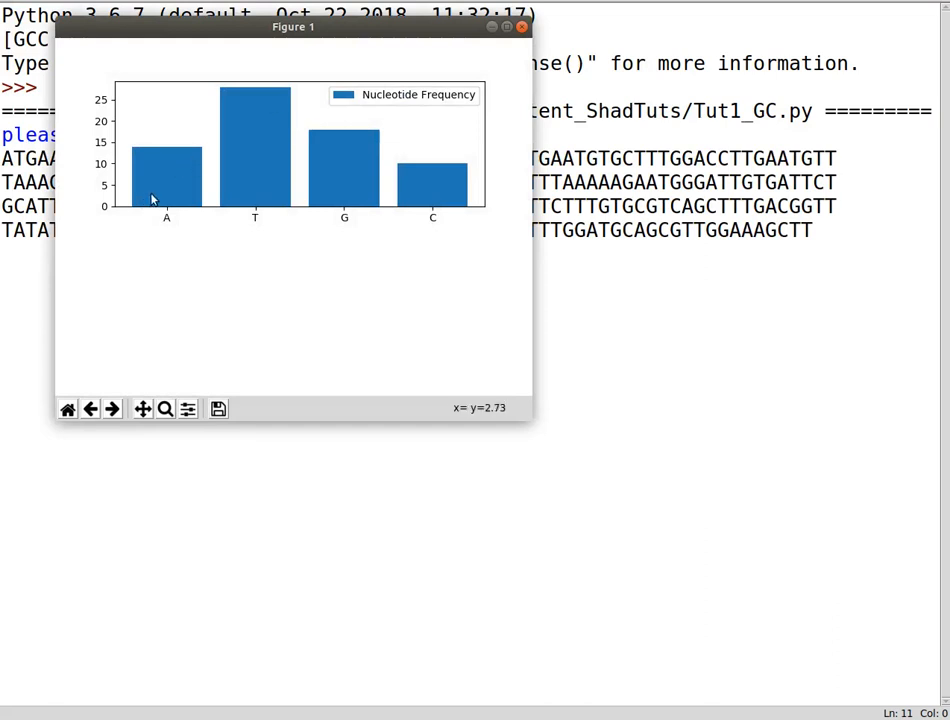
click(506, 26)
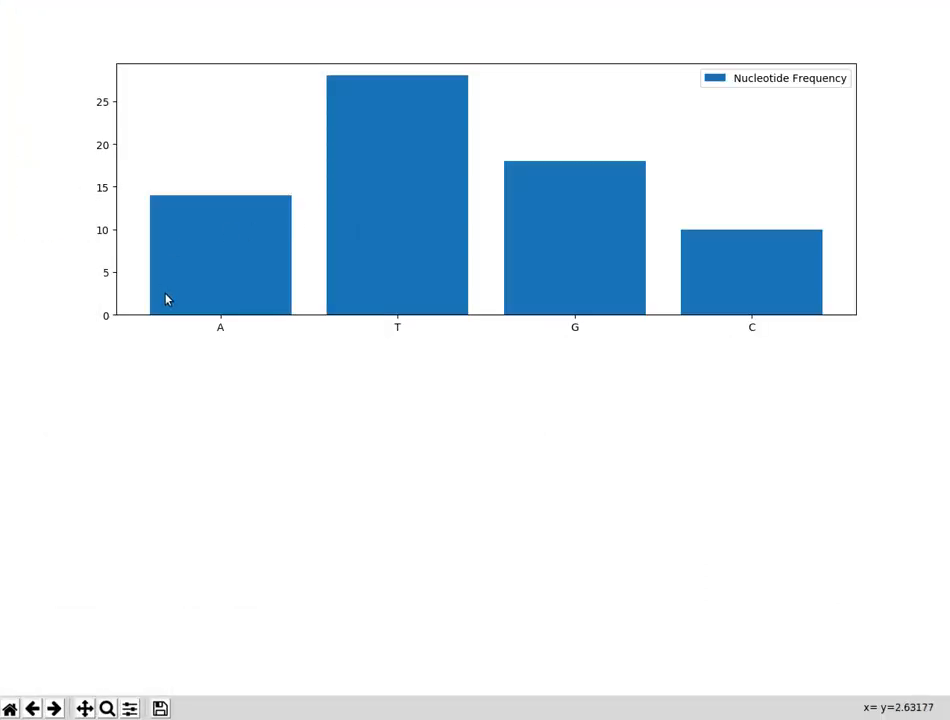
mouse_move(379, 263)
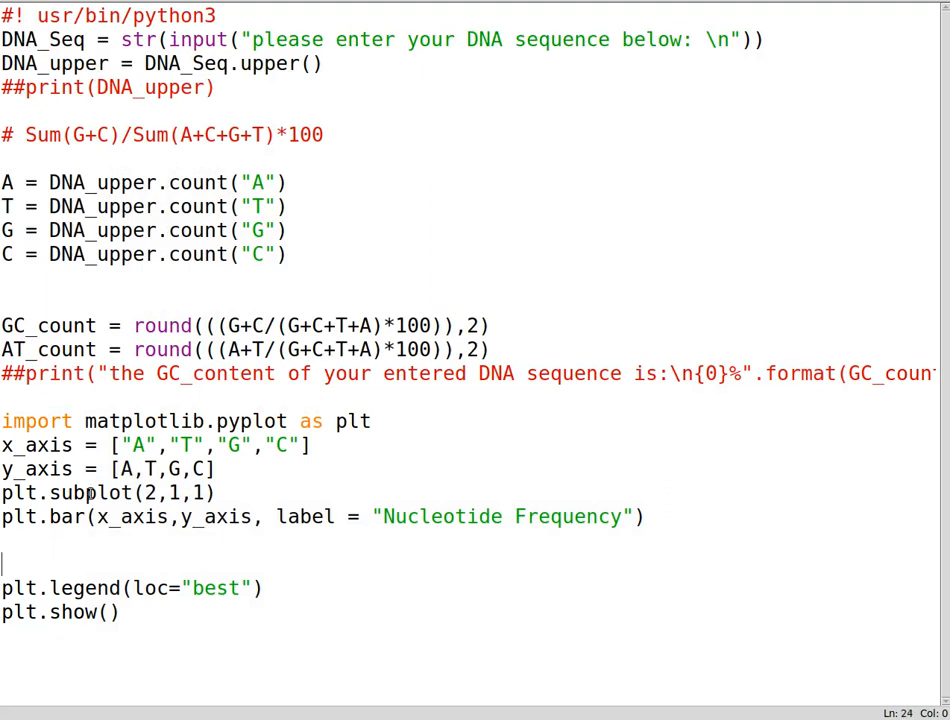
Add plt.subplot(2,1,2) followed by an empty plt.bar() call.
text(plt)
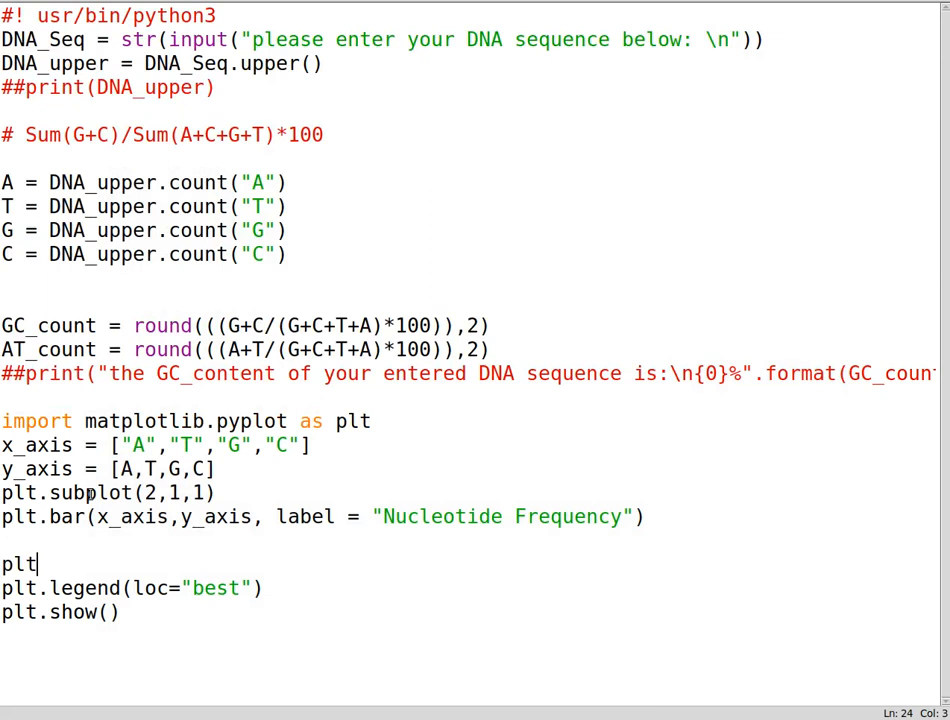
text(.subplot()
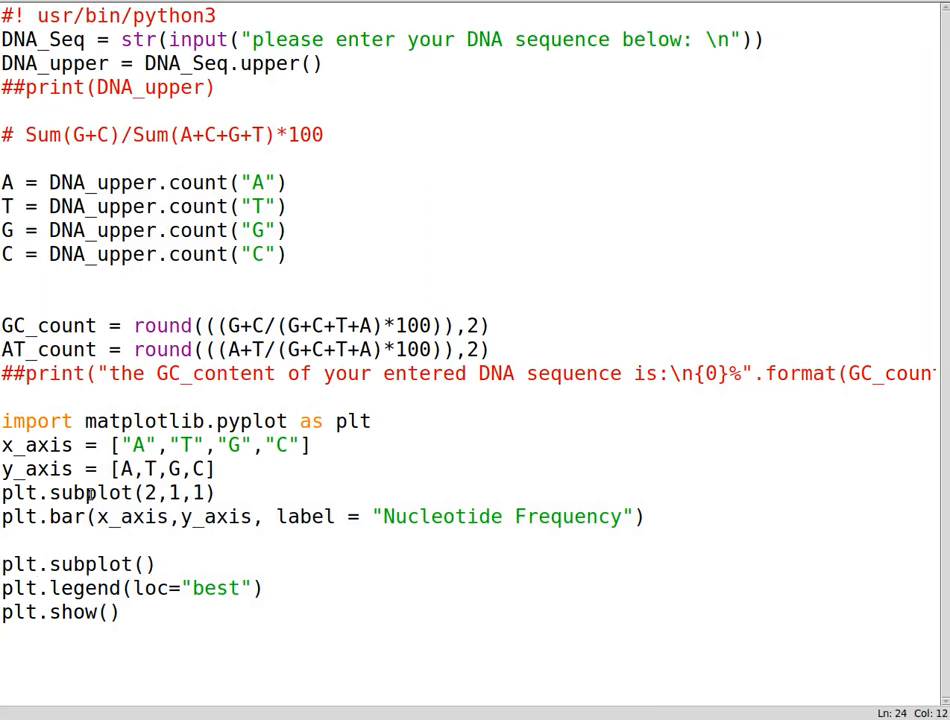
text(2)
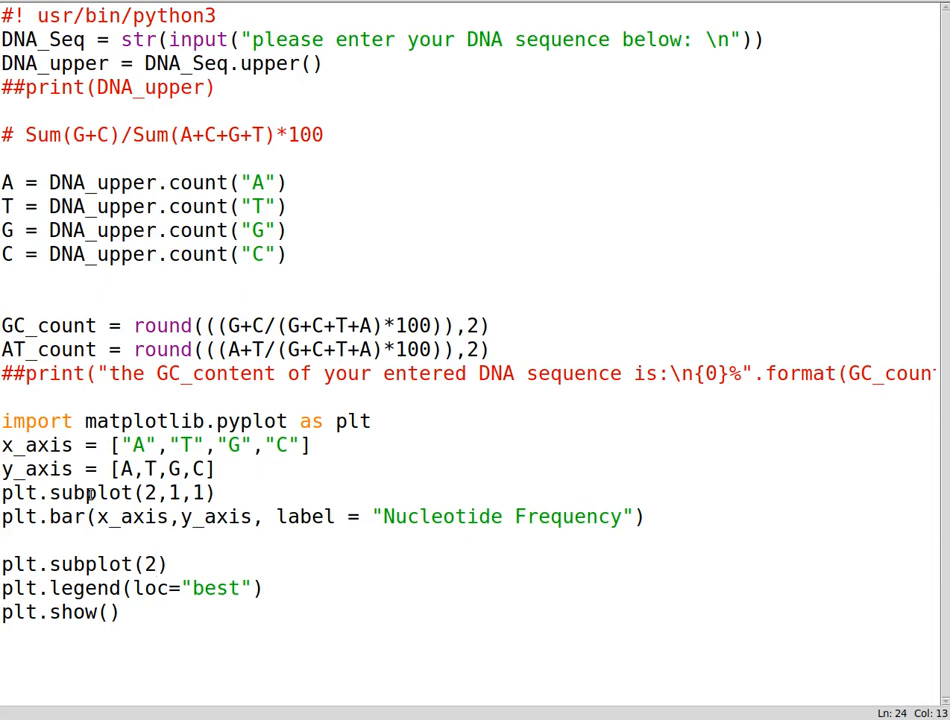
text(,1,2)
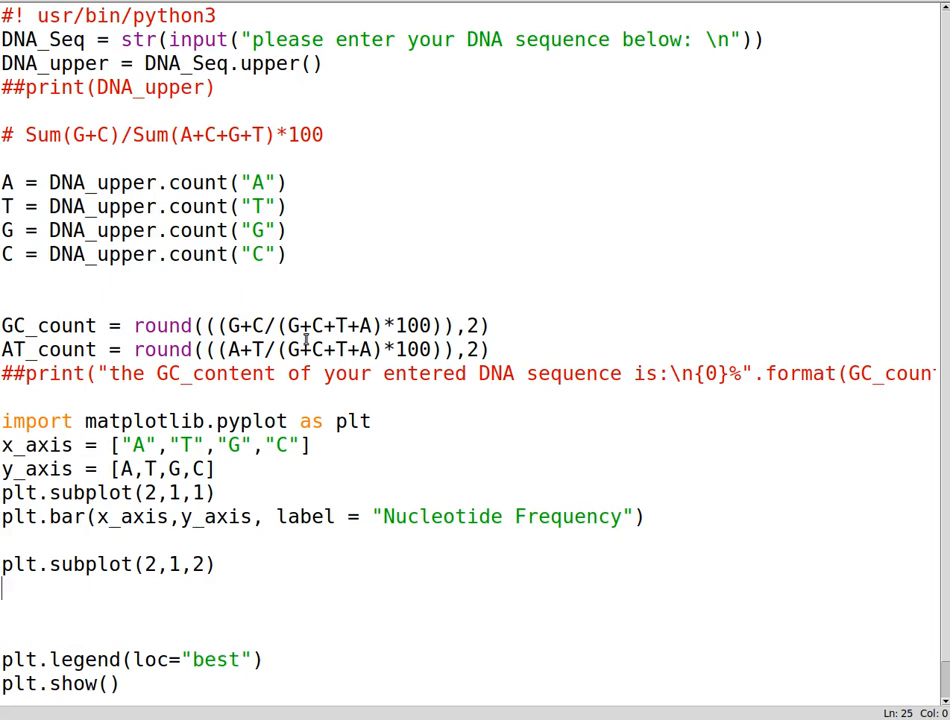
text(plt.ba)
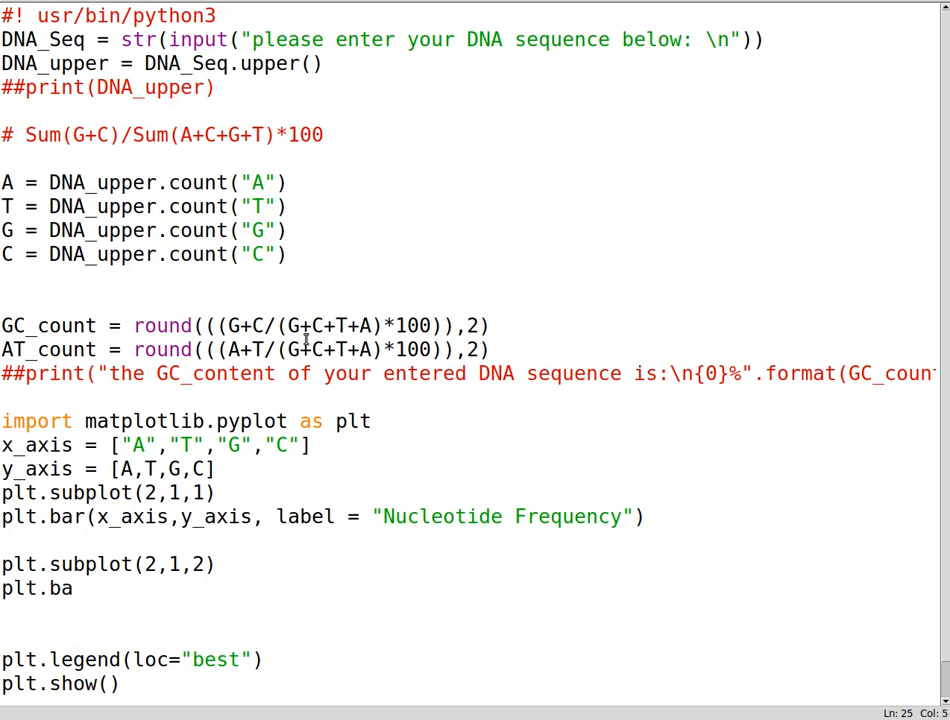
text(r())
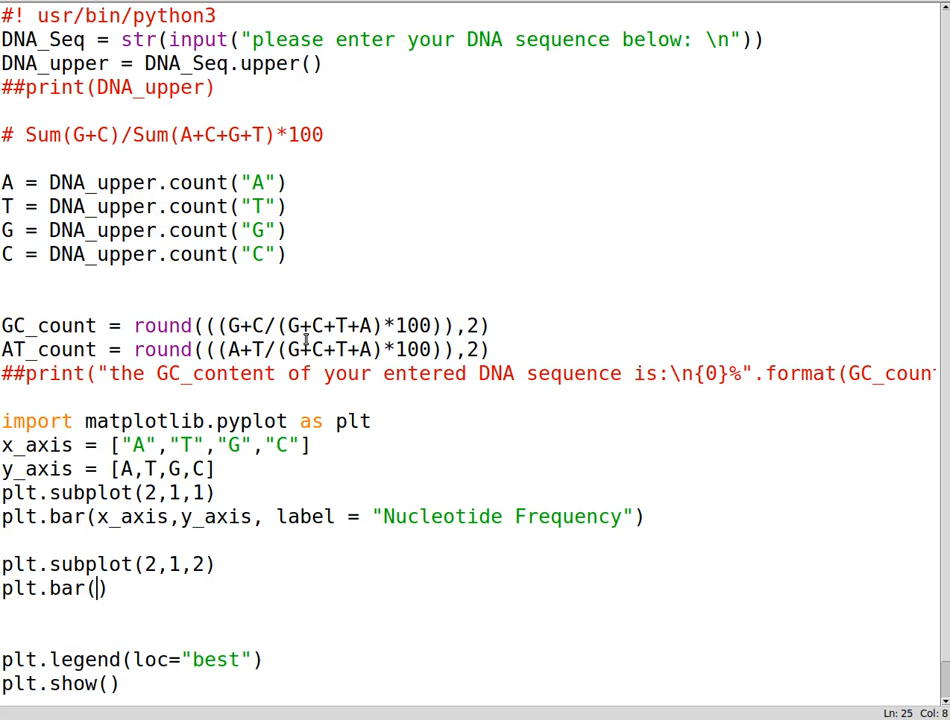
double_click(45, 325)
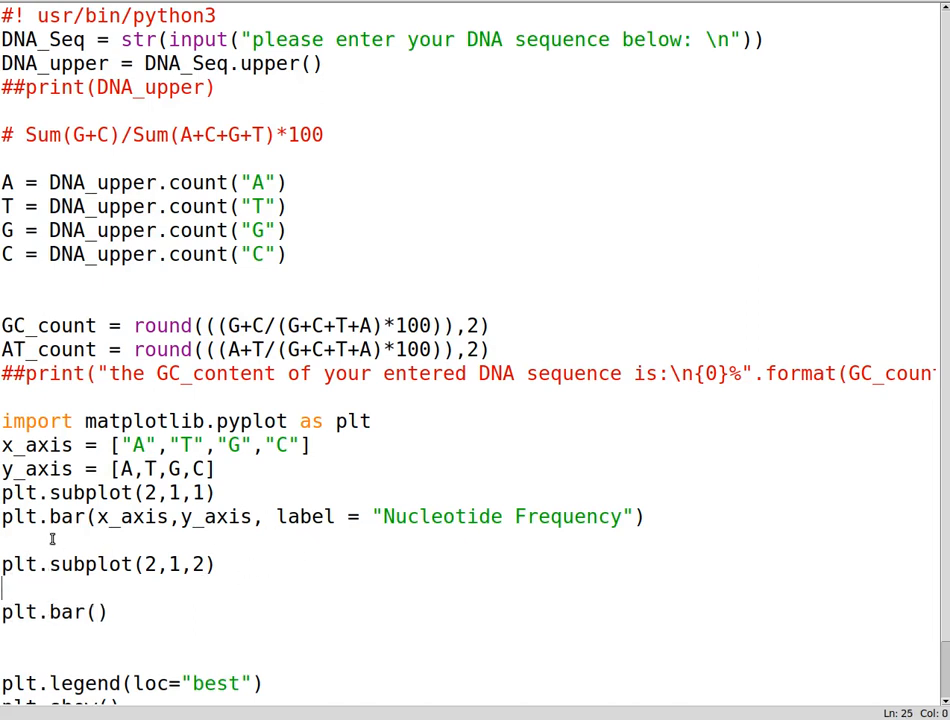
Define x2 = ["GC_content","AT_content"] and begin y2 with the reused GC_count variable.
text(x2 =)
text(y2 =)
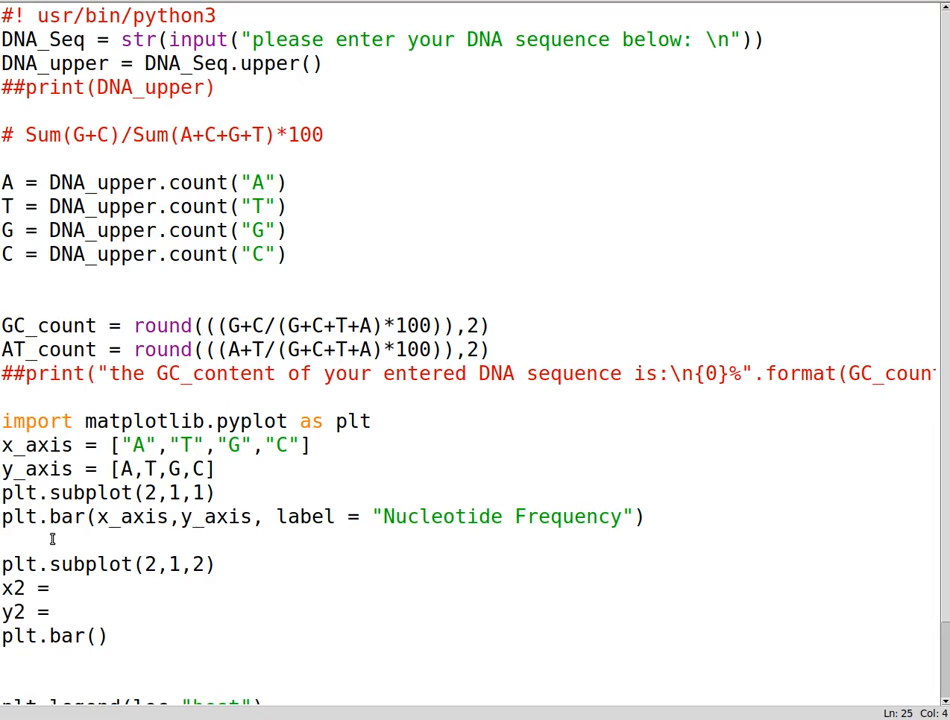
text([])
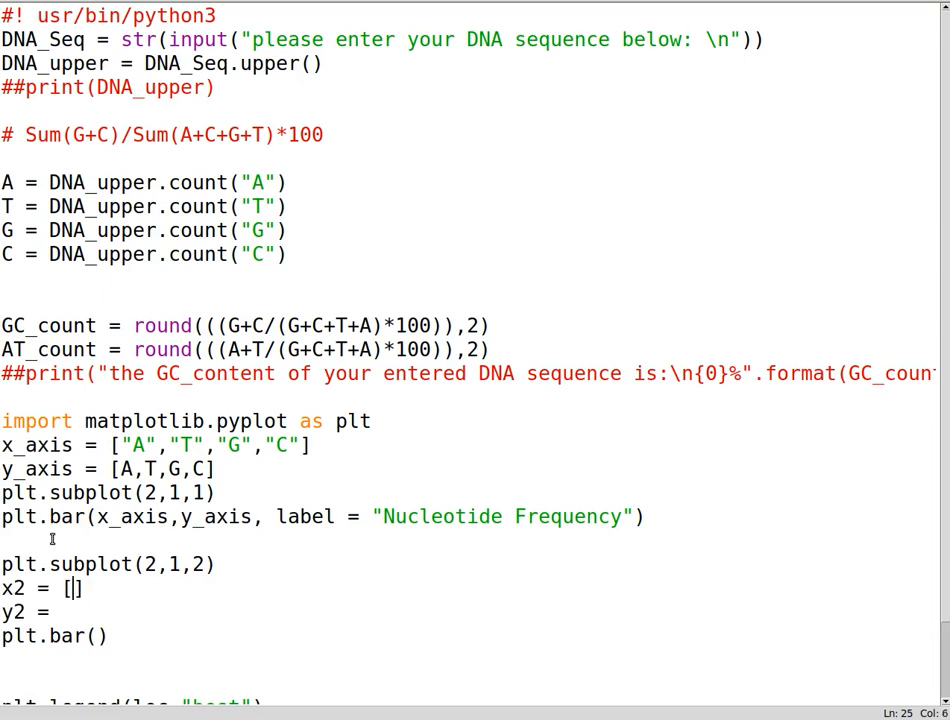
text("GC_)
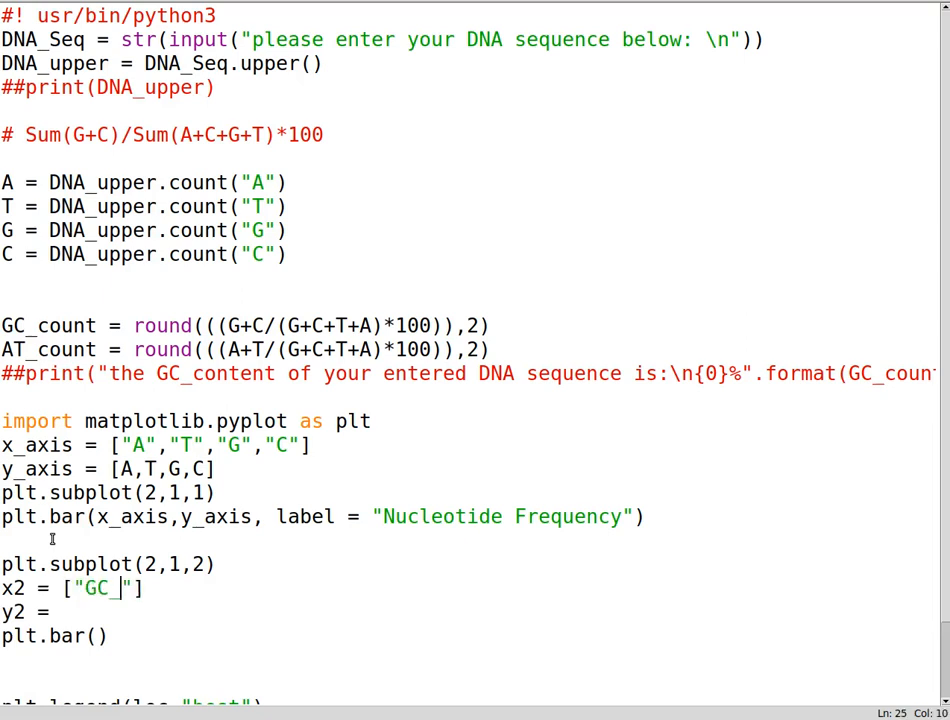
text(content)
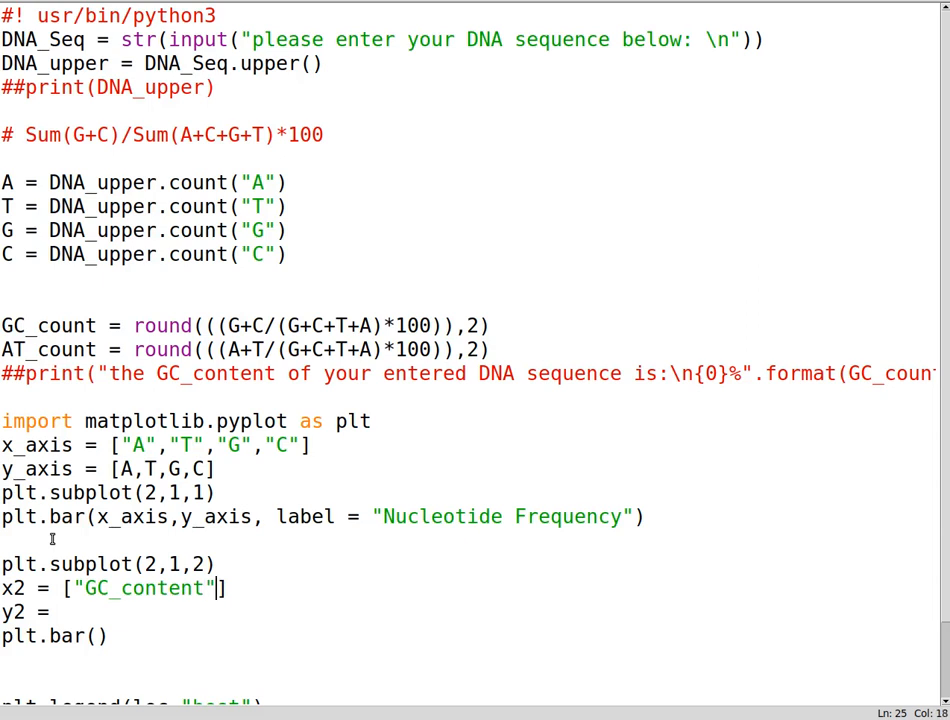
text(,"")
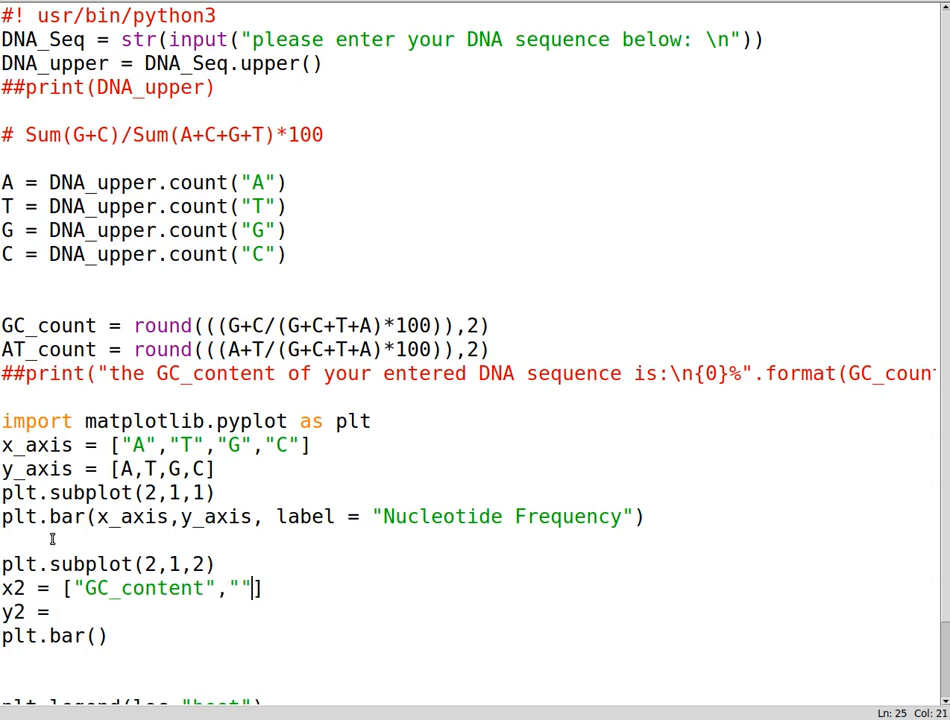
text(AT)
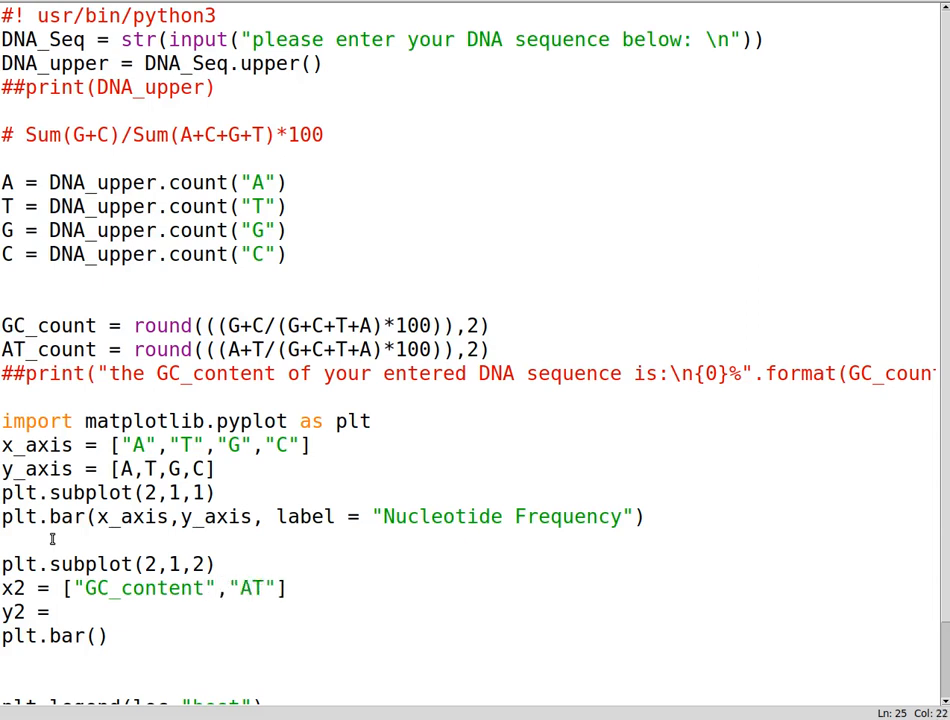
text(_content)
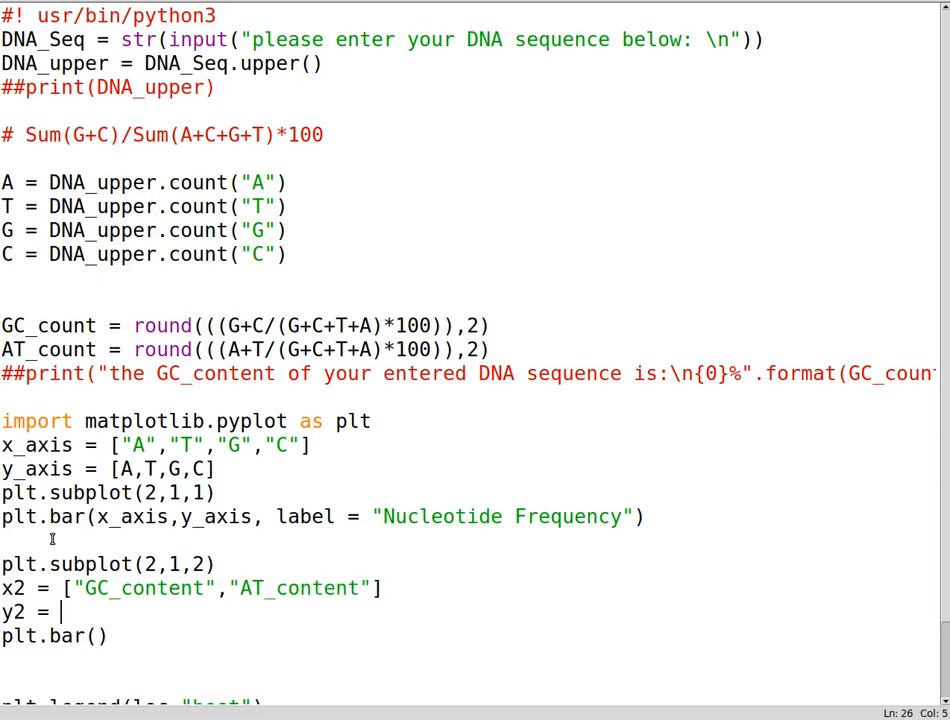
text([])
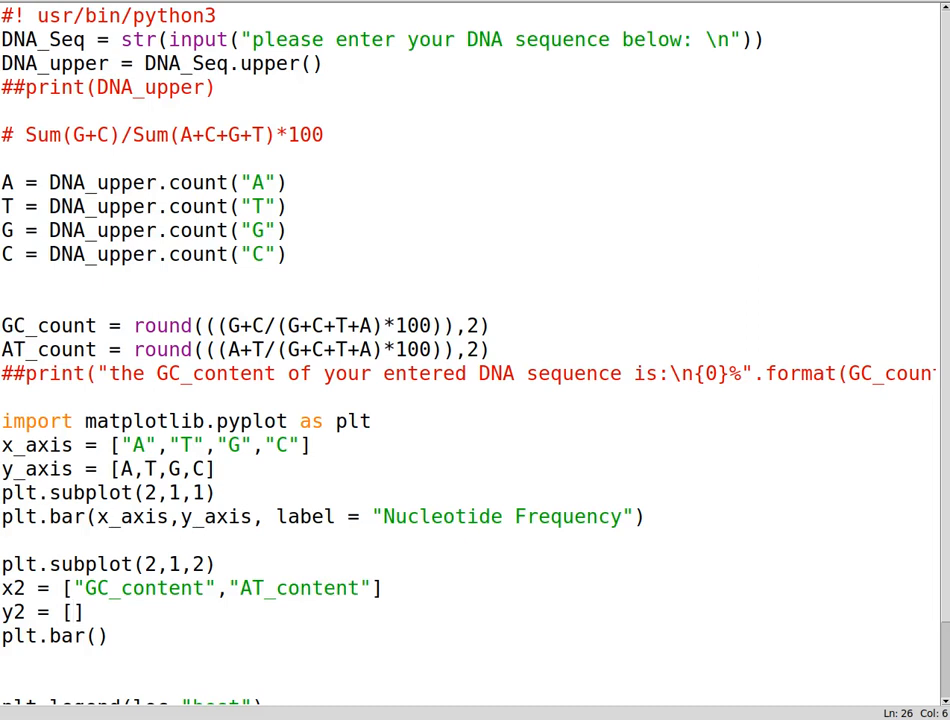
double_click(48, 325)
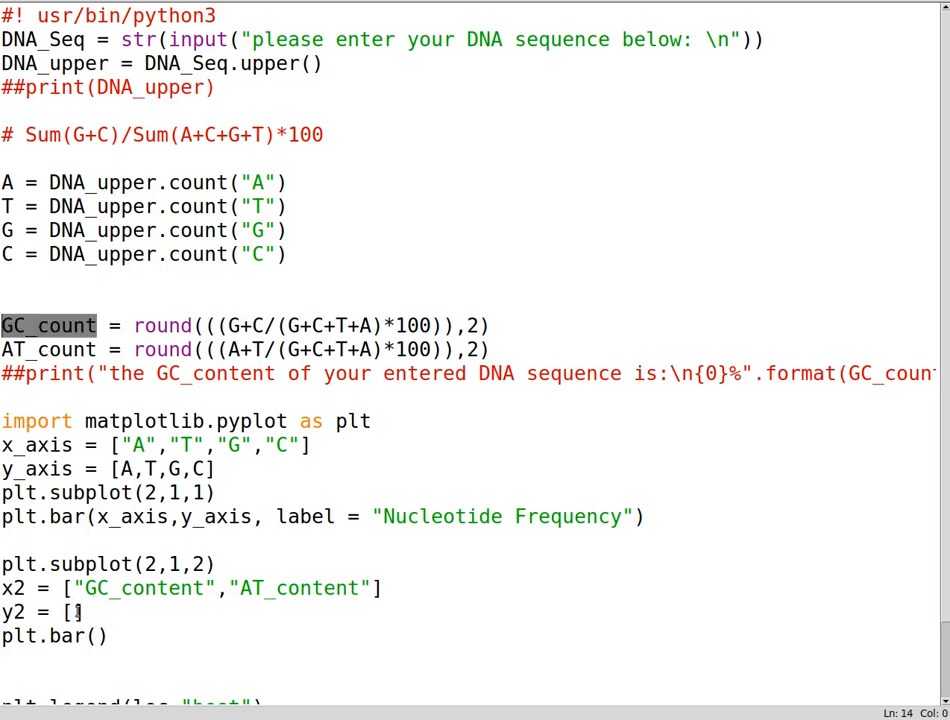
text(GC_count,AT_count)
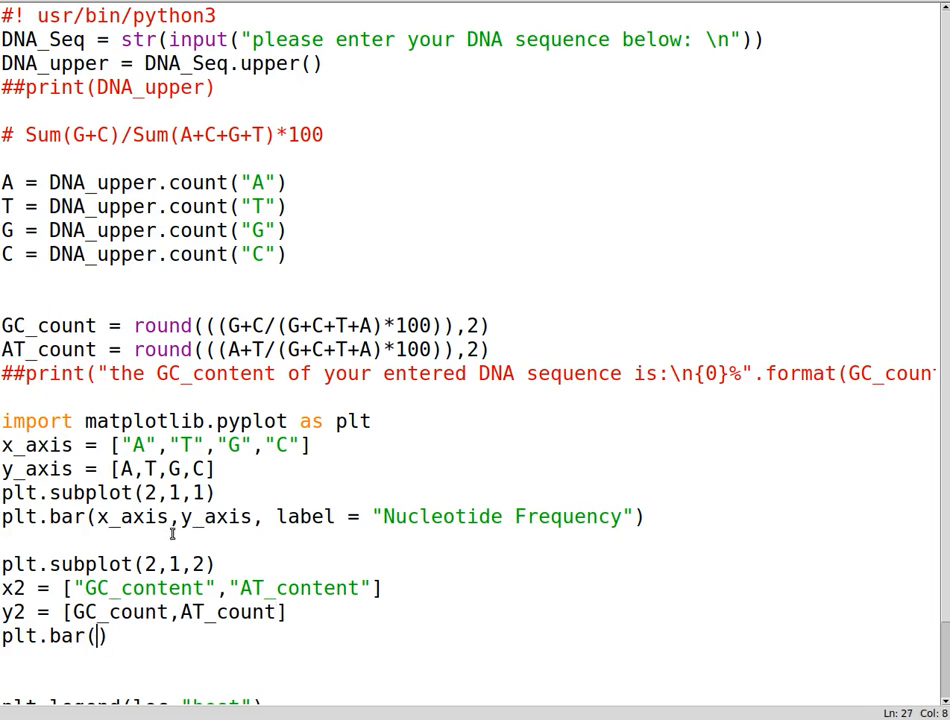
Write the second bar call as plt.bar(x2, y2, label="GC_& AT %").
text(x)
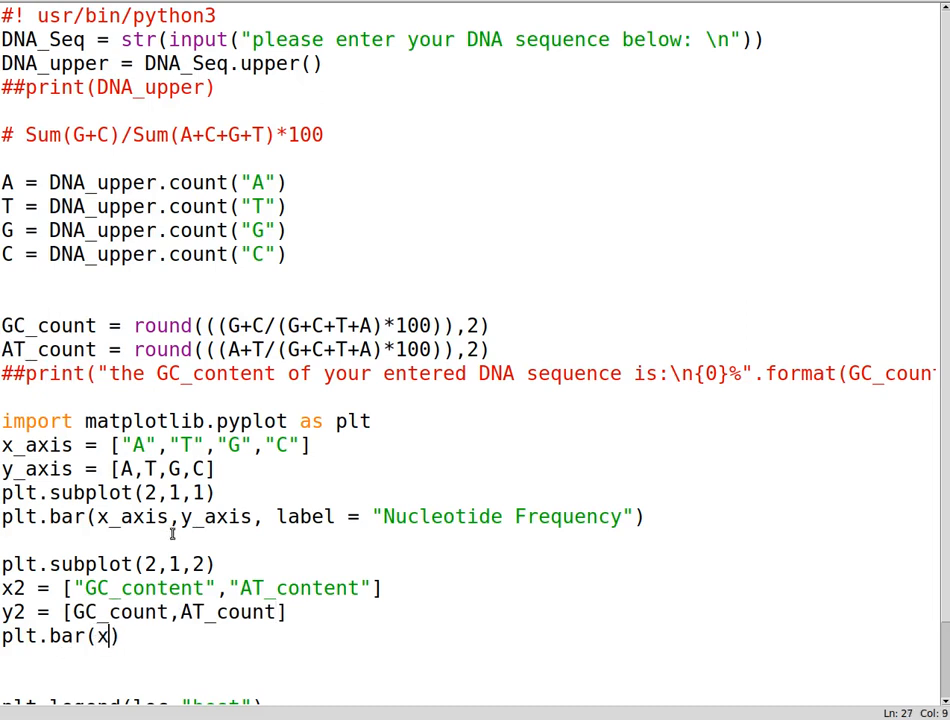
text(2,y2,label)
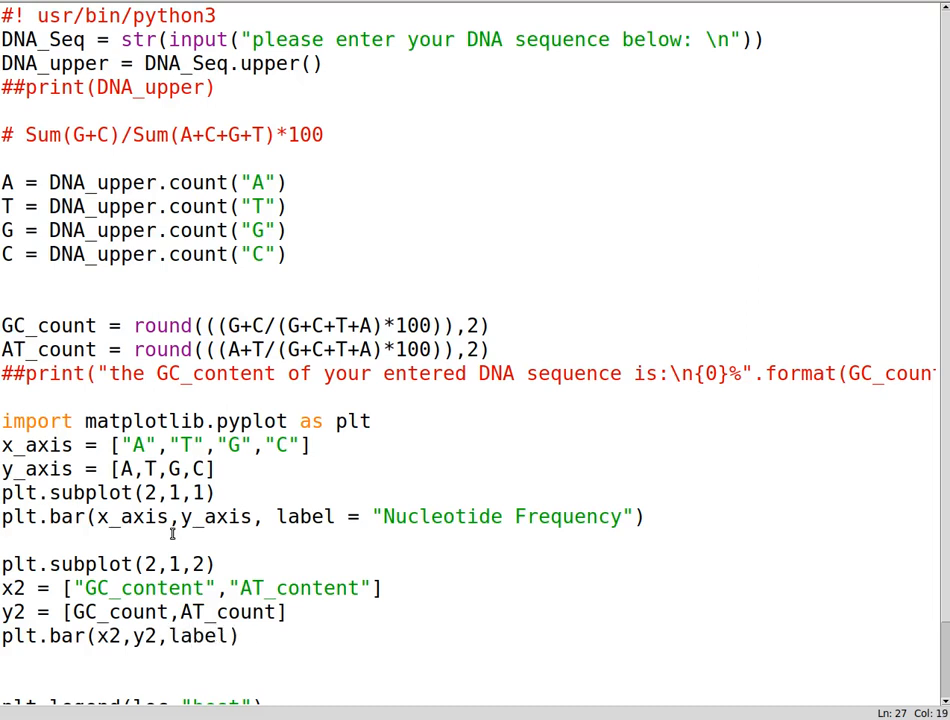
text("")
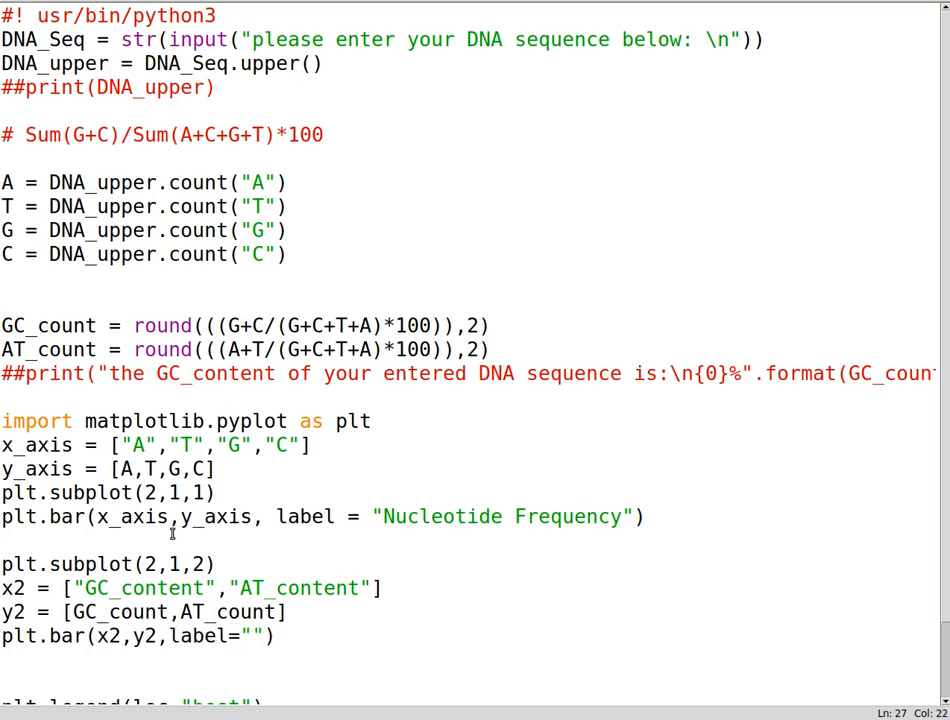
text(GC_)
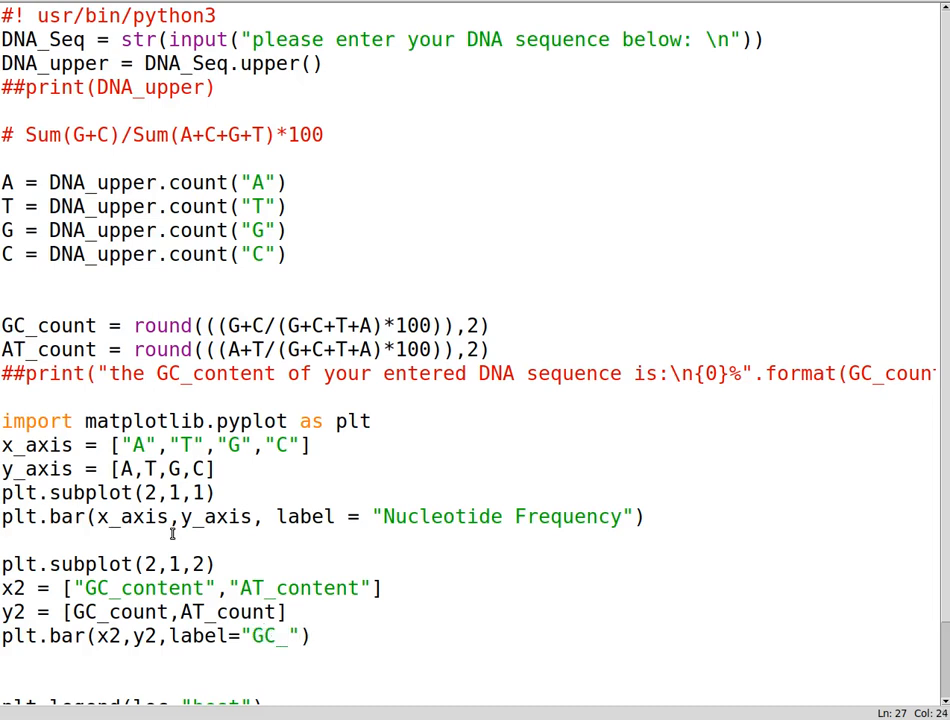
text(&)
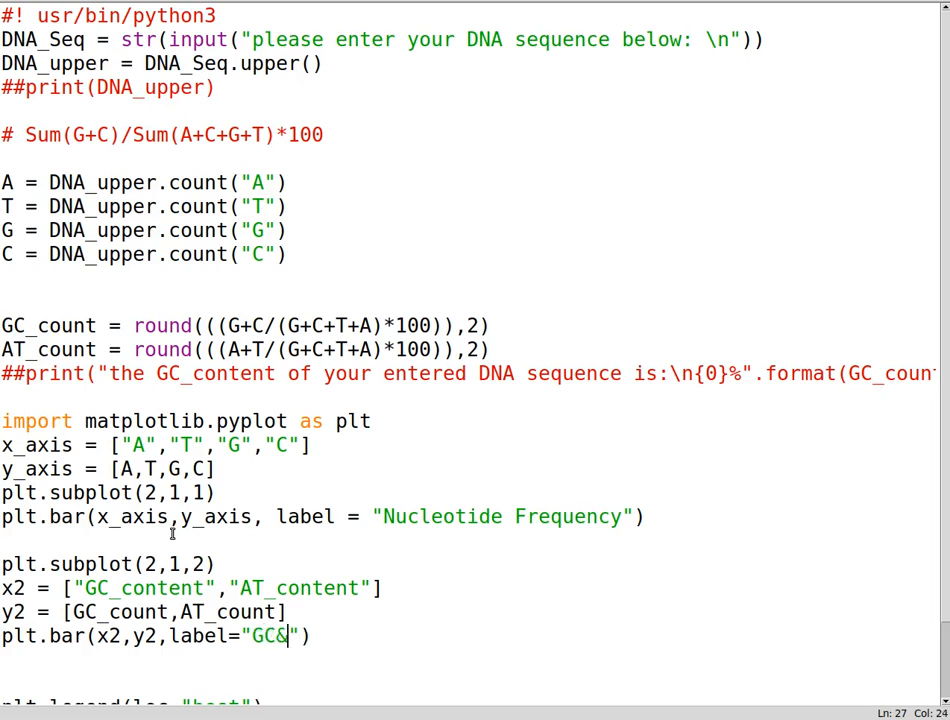
text(AT %)
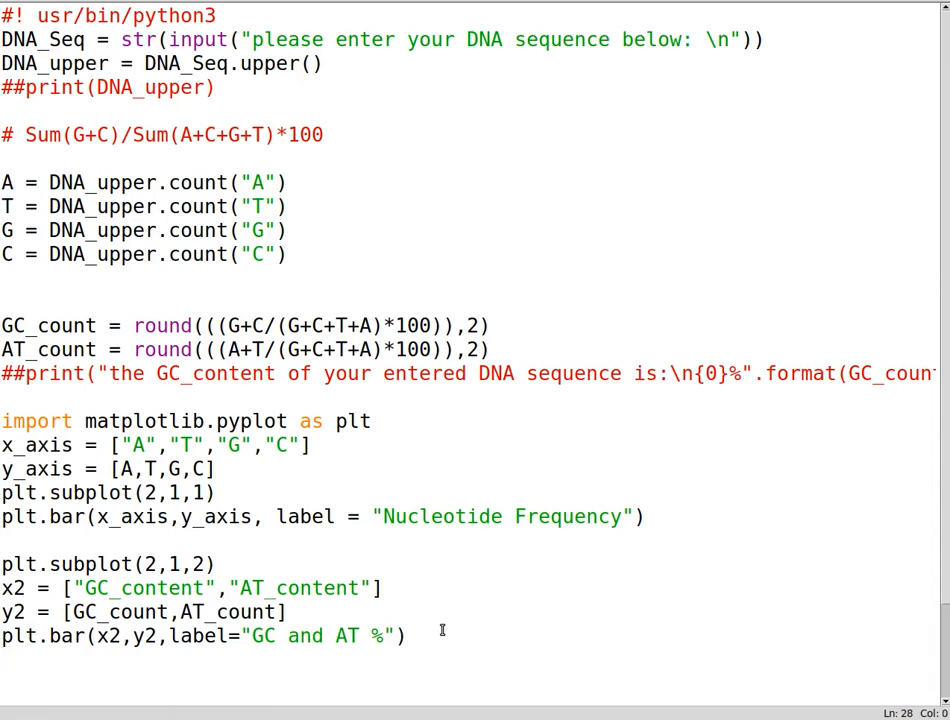
scroll(down, 3)
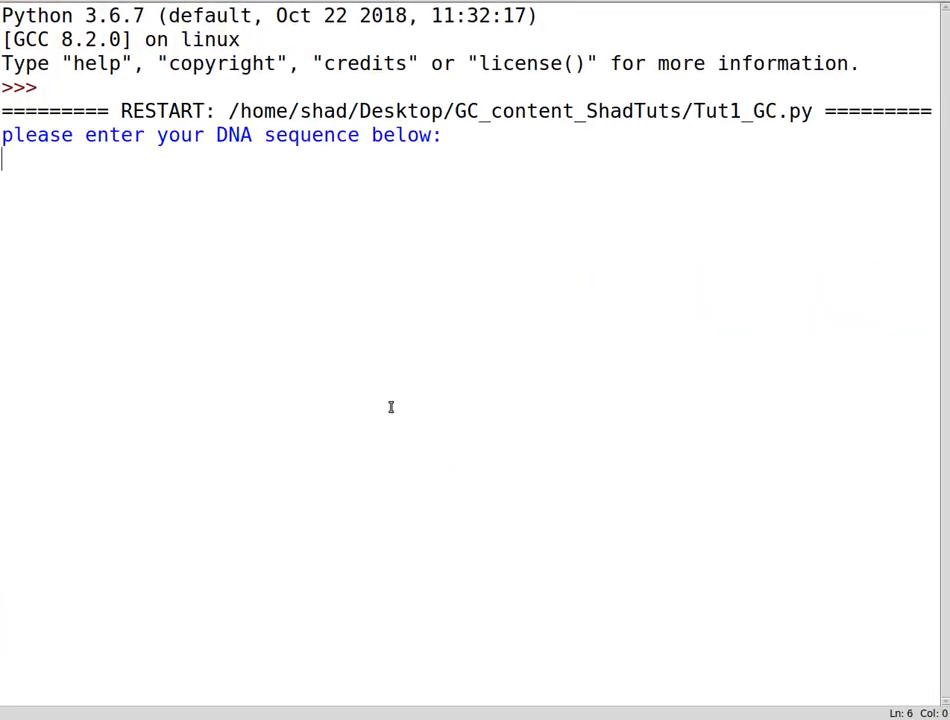
Complete y2 with AT_count and rerun the script with F5.
text(AT_count])
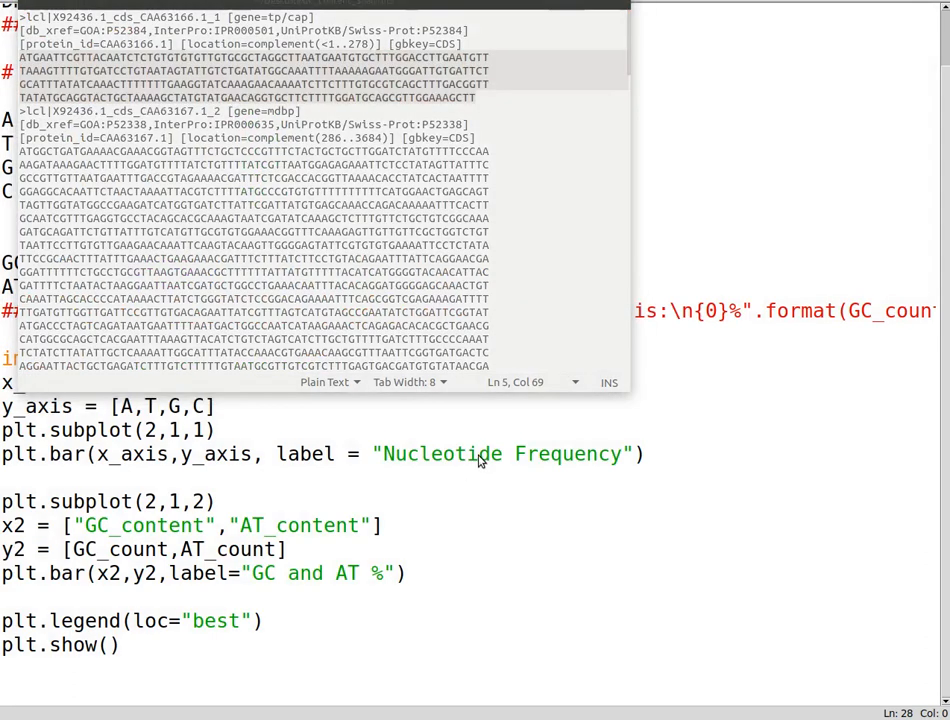
key(F5)
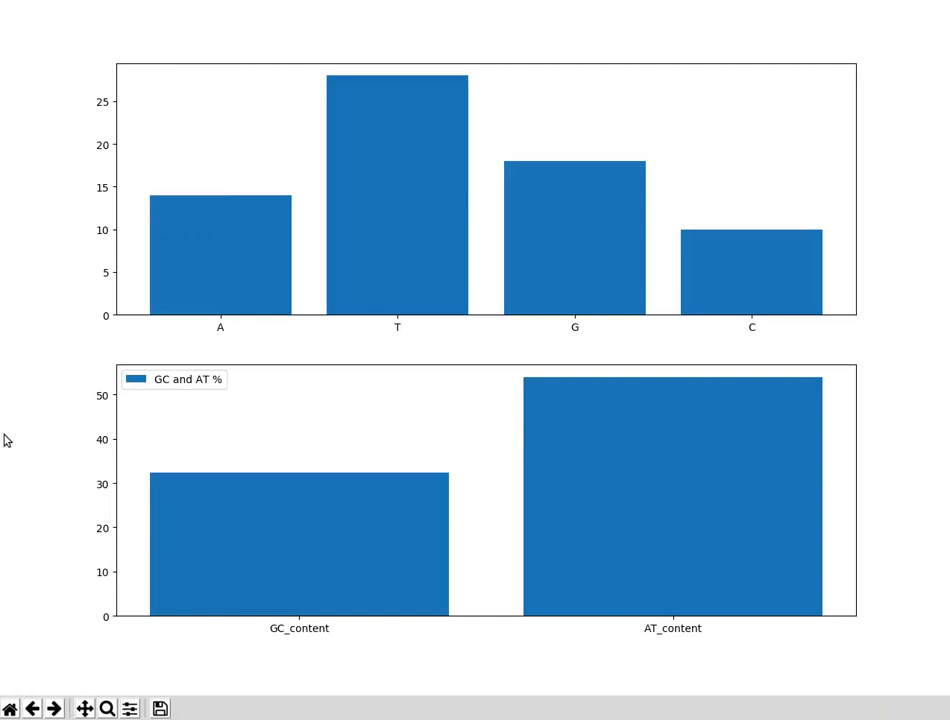
mouse_move(35, 444)
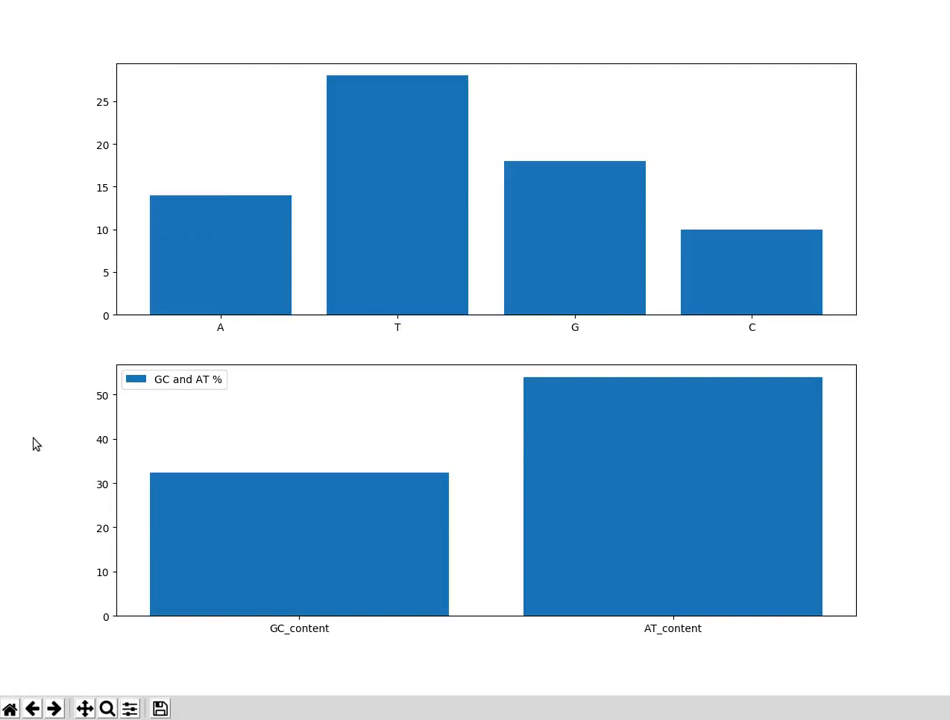
mouse_move(199, 173)
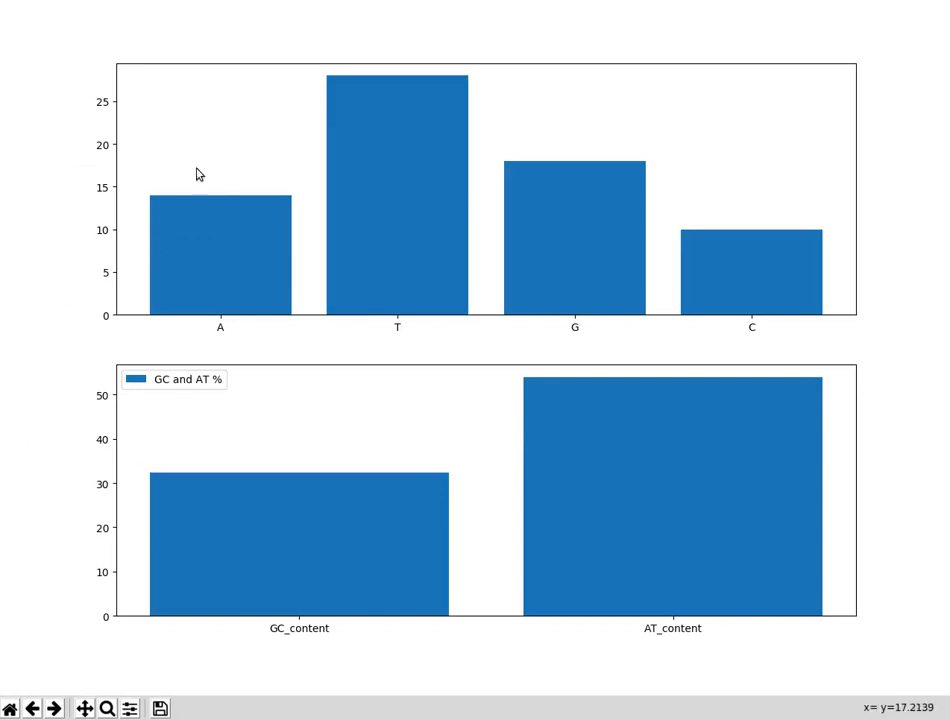
mouse_move(193, 187)
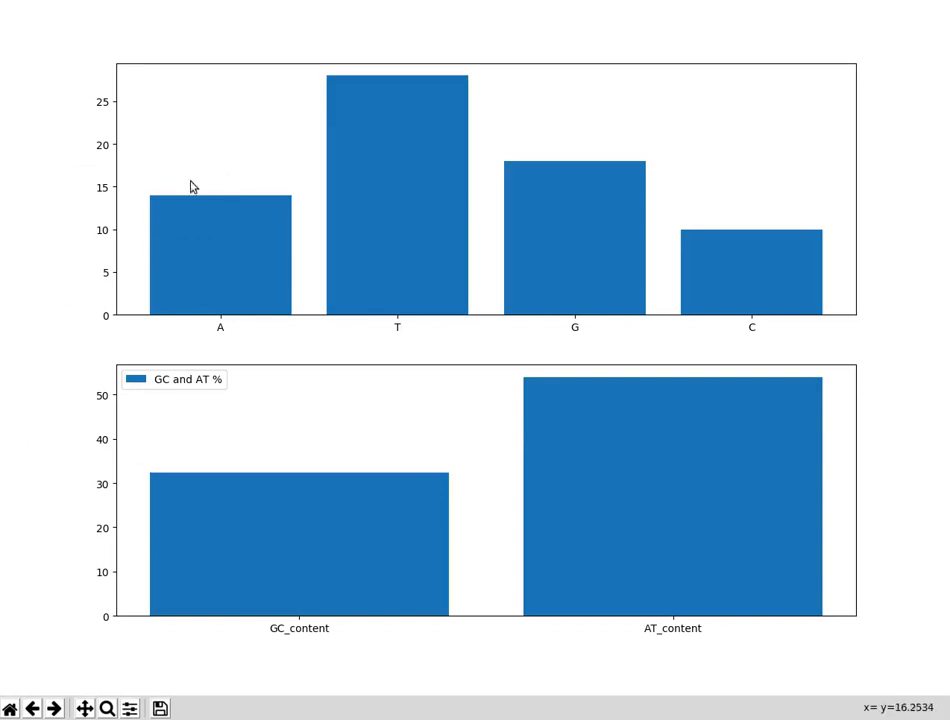
mouse_move(920, 13)
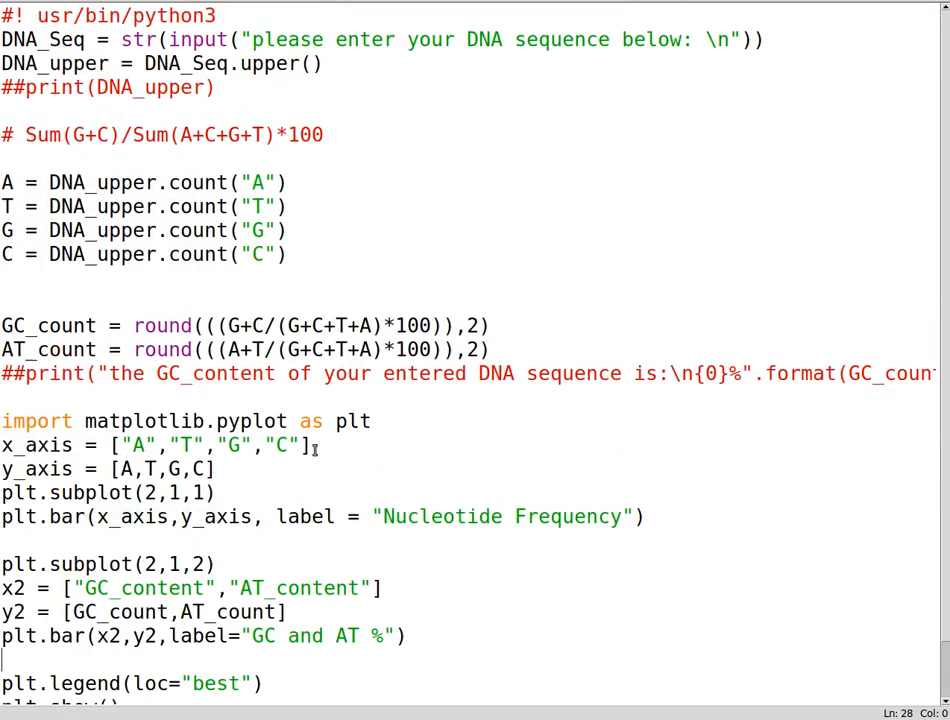
Scroll down through the script's plotting code toward plt.show().
scroll(down, 3)
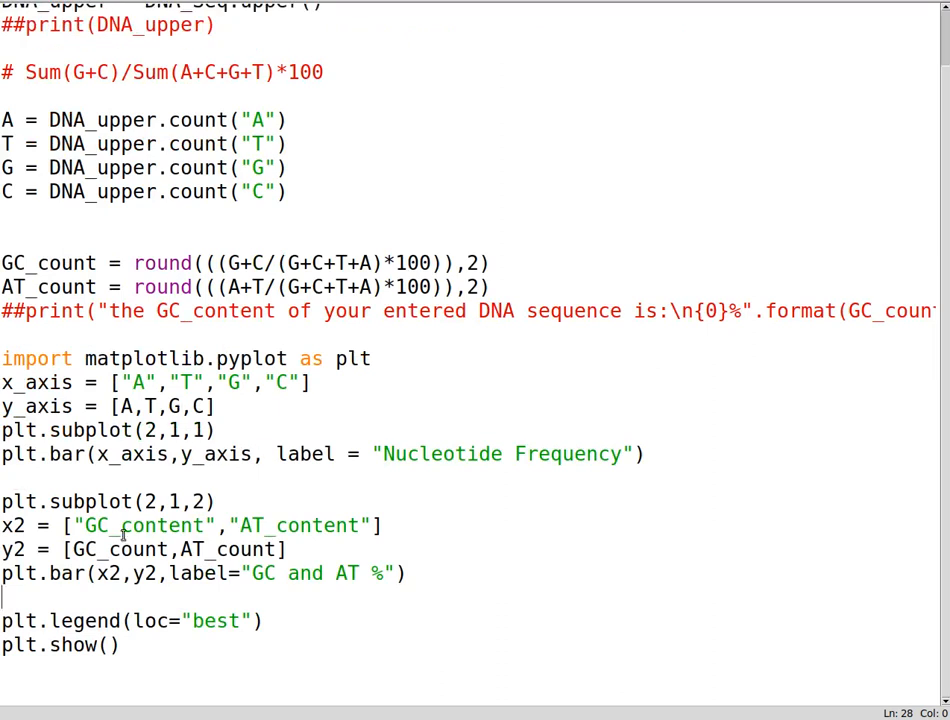